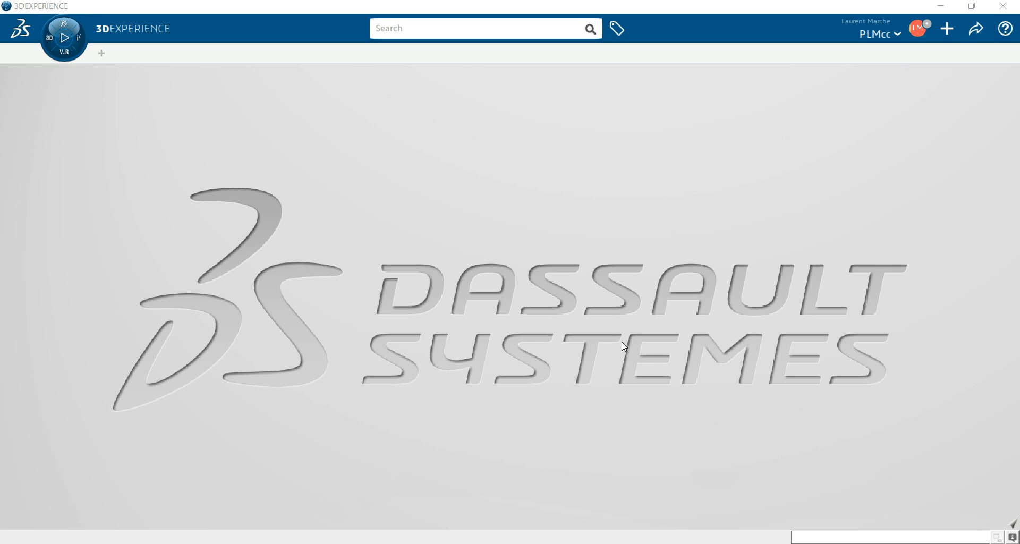
pyautogui.moveTo(525, 266)
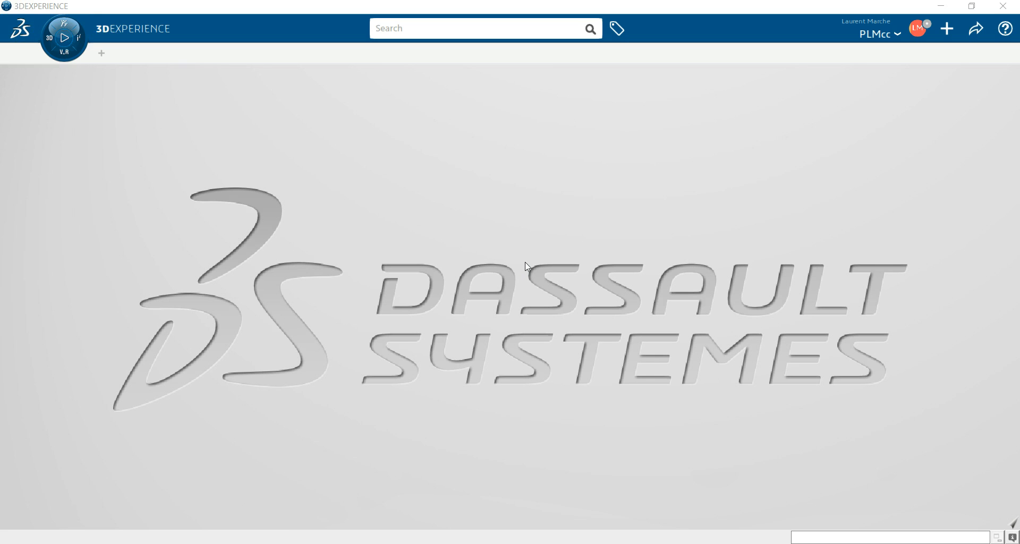
pyautogui.moveTo(541, 245)
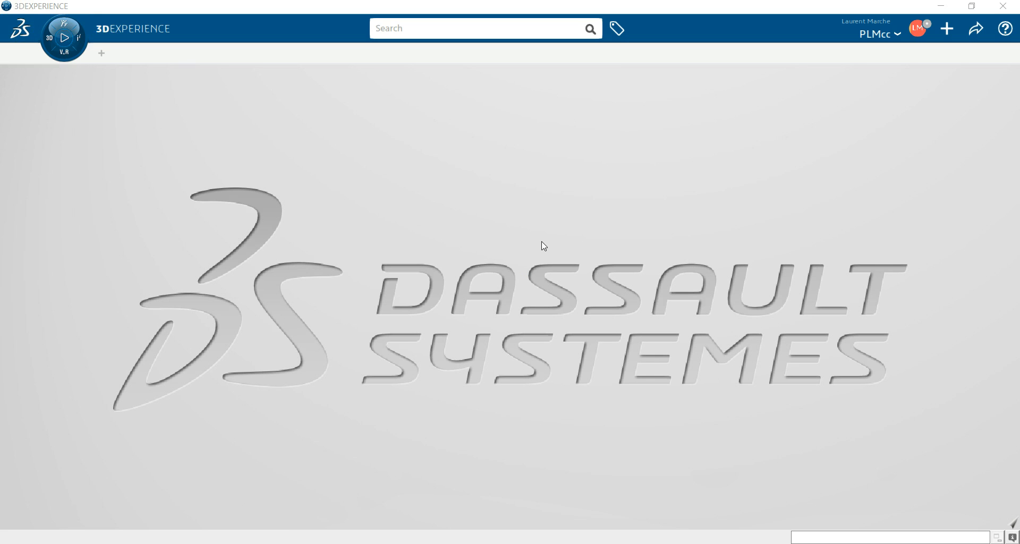
pyautogui.moveTo(551, 242)
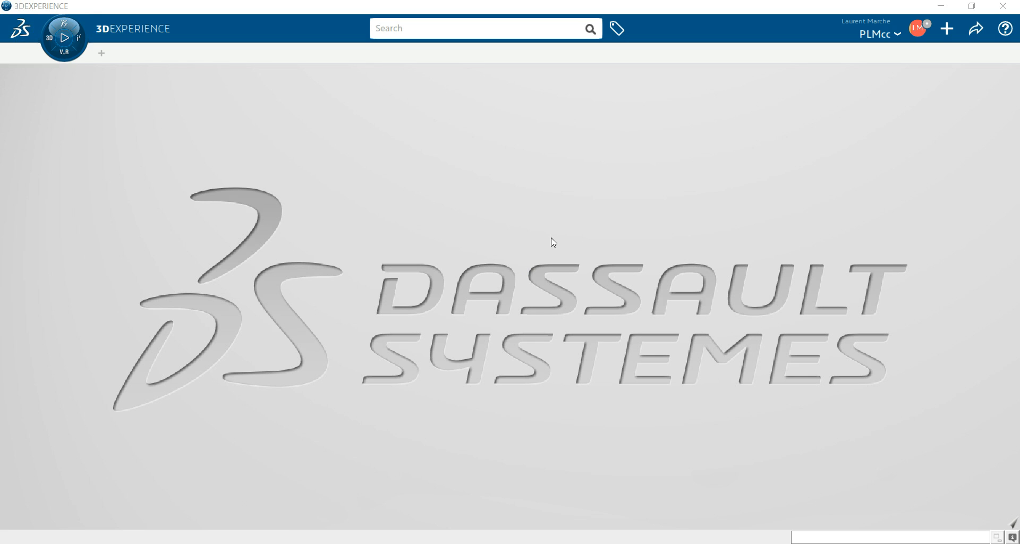
pyautogui.moveTo(914, 51)
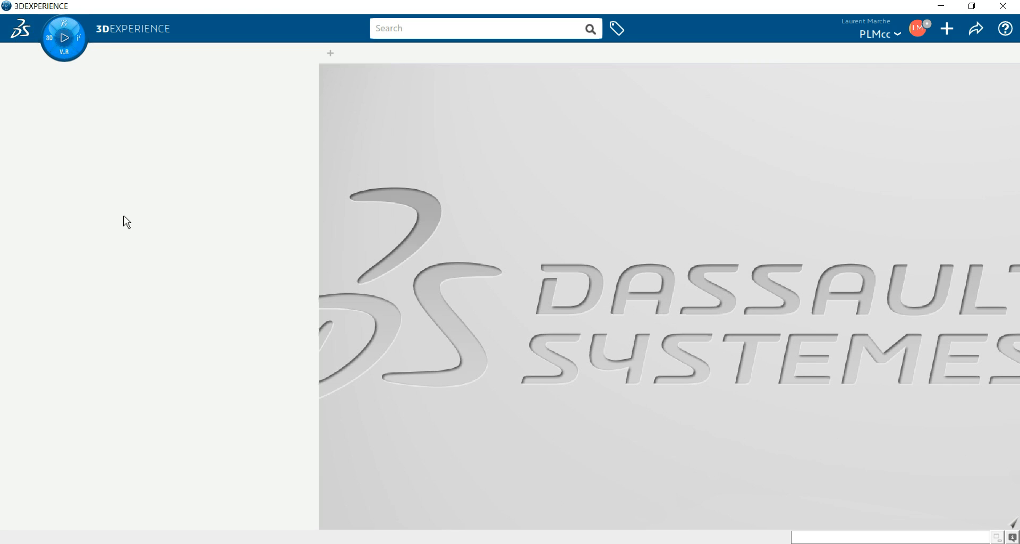
# Collapse the My Roles header in the compass panel to reveal My Favorite Apps.
pyautogui.click(66, 40)
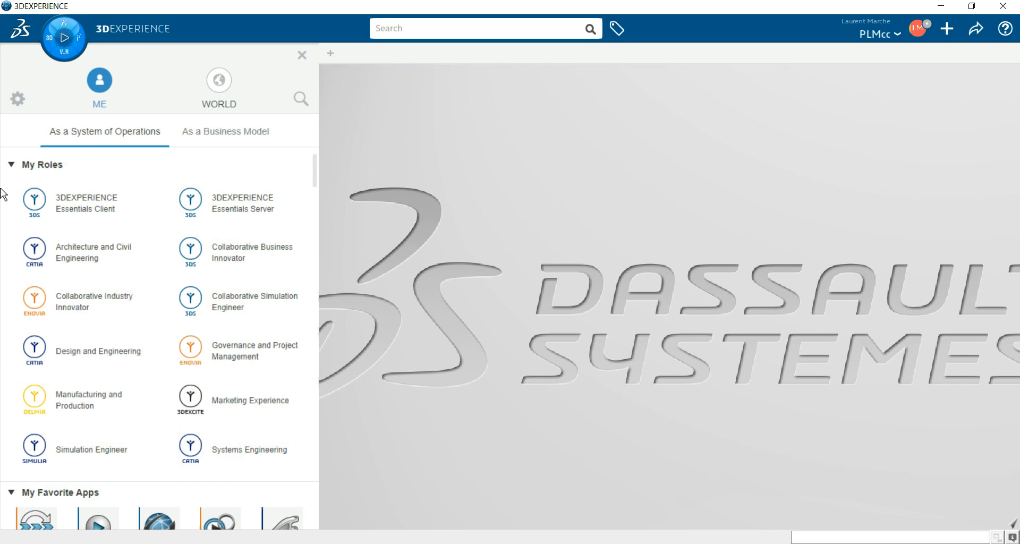
pyautogui.click(12, 165)
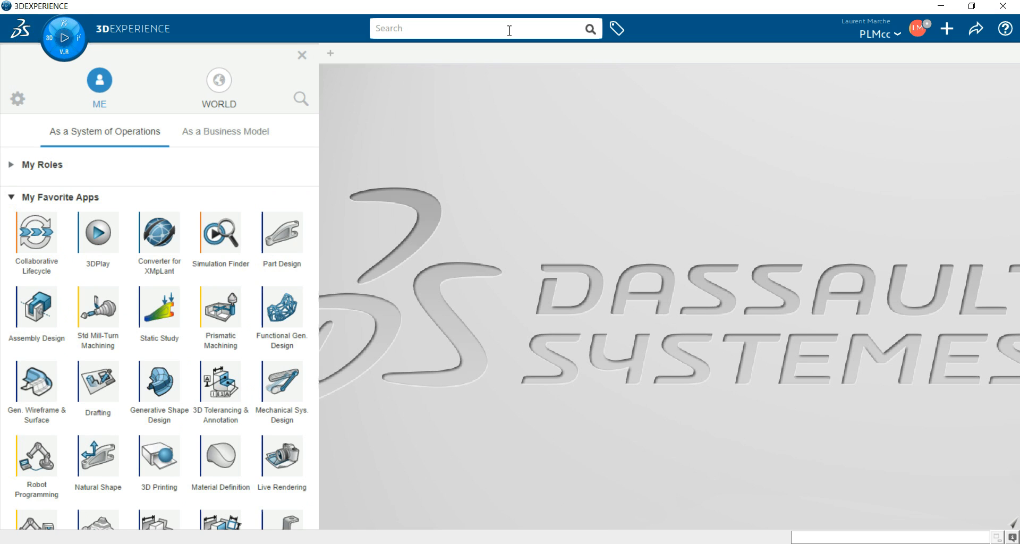
pyautogui.moveTo(893, 124)
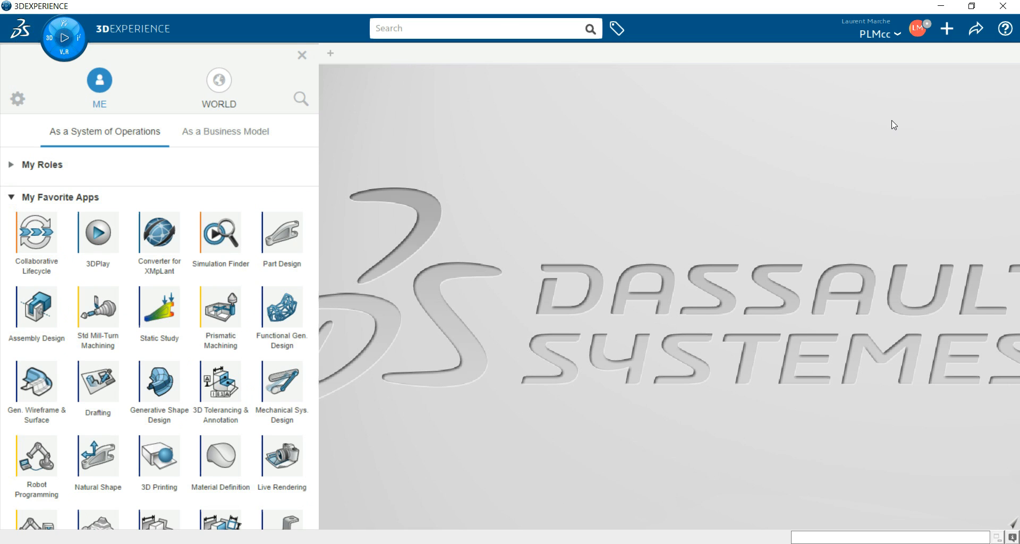
pyautogui.moveTo(848, 31)
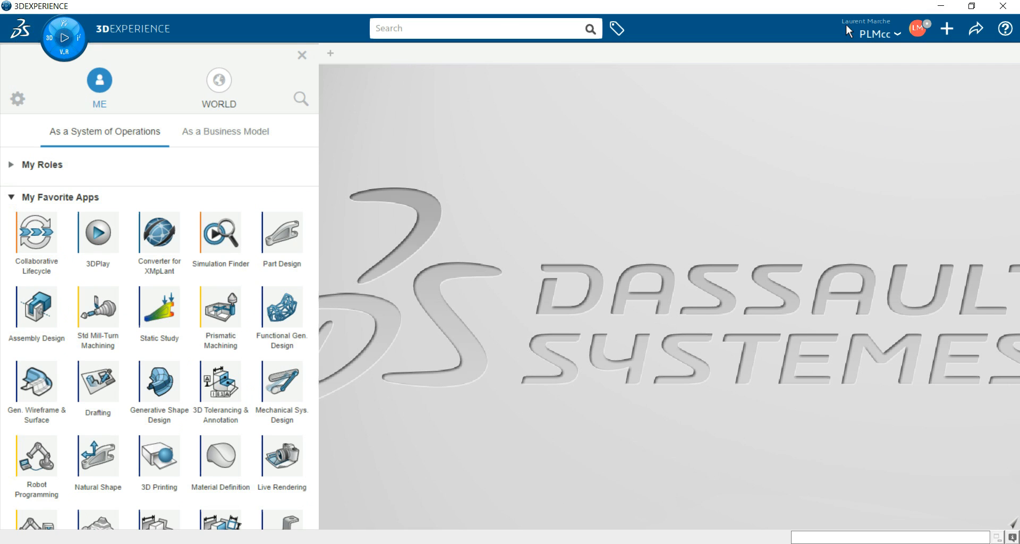
# View the PLMcc collaborative space details, then show the profile menu with status, preferences and profile.
pyautogui.click(897, 34)
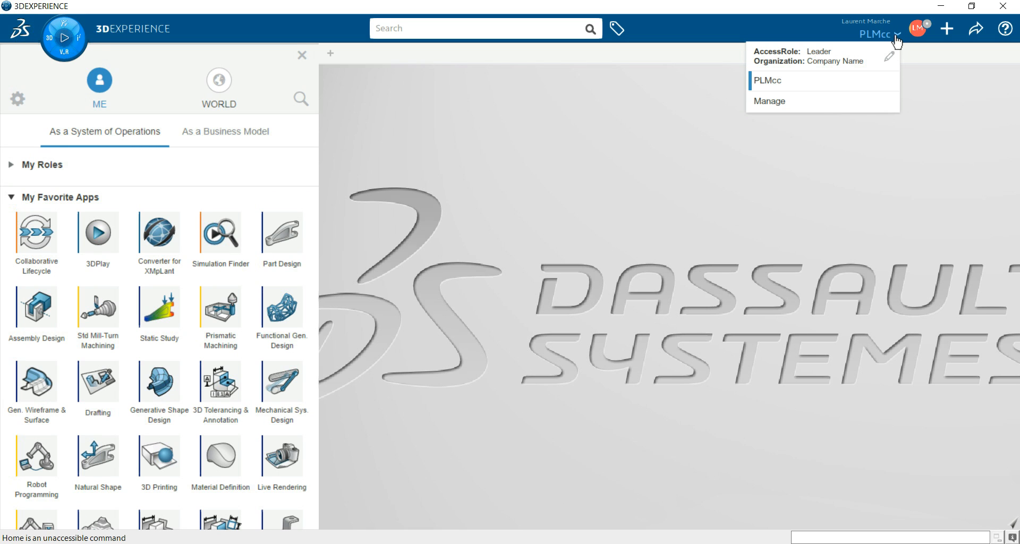
pyautogui.moveTo(776, 91)
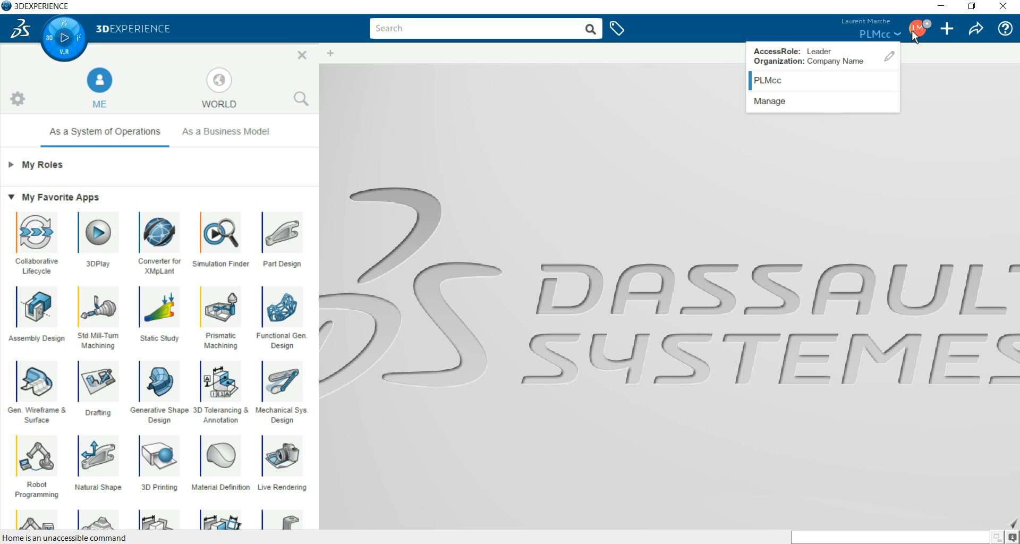
pyautogui.moveTo(922, 30)
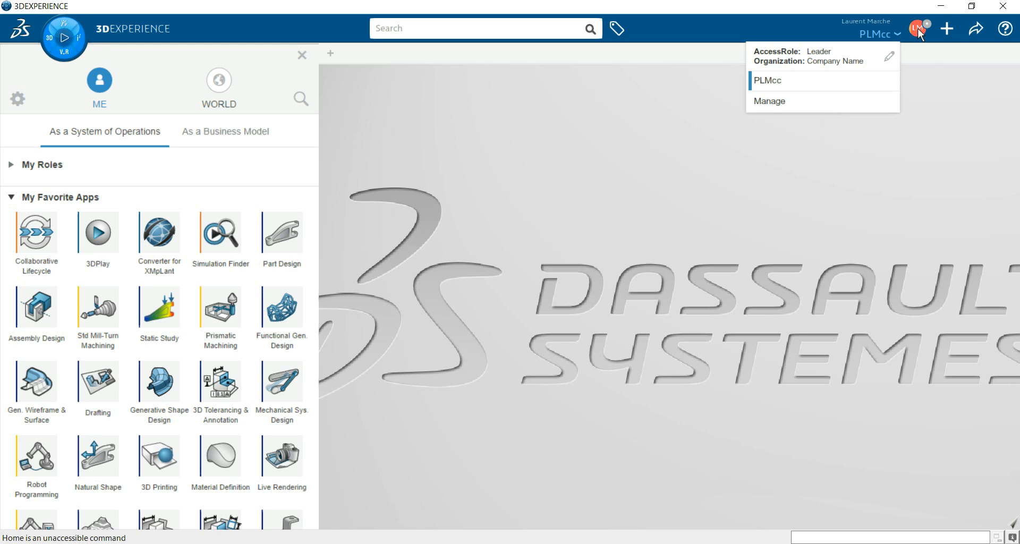
pyautogui.click(922, 29)
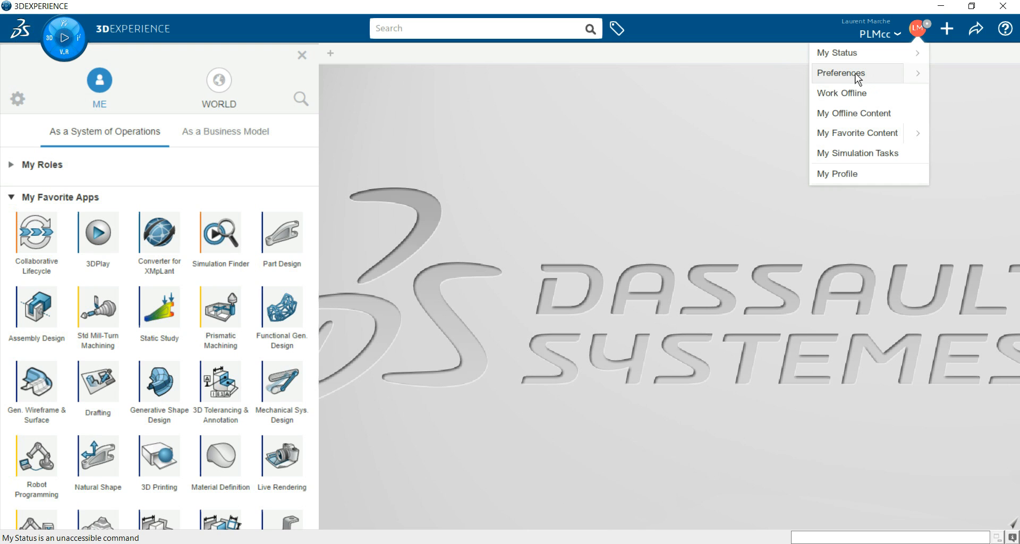
pyautogui.moveTo(899, 81)
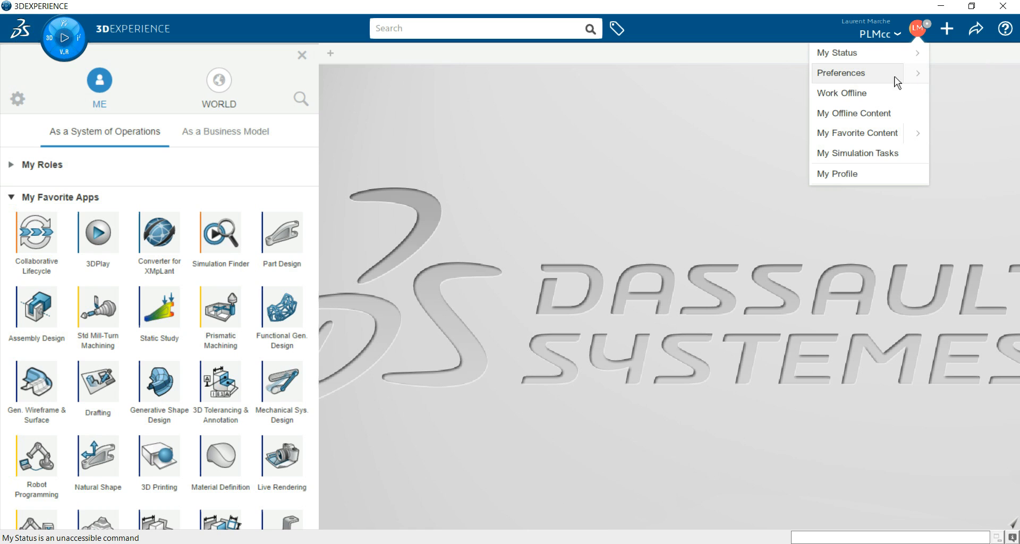
pyautogui.moveTo(691, 273)
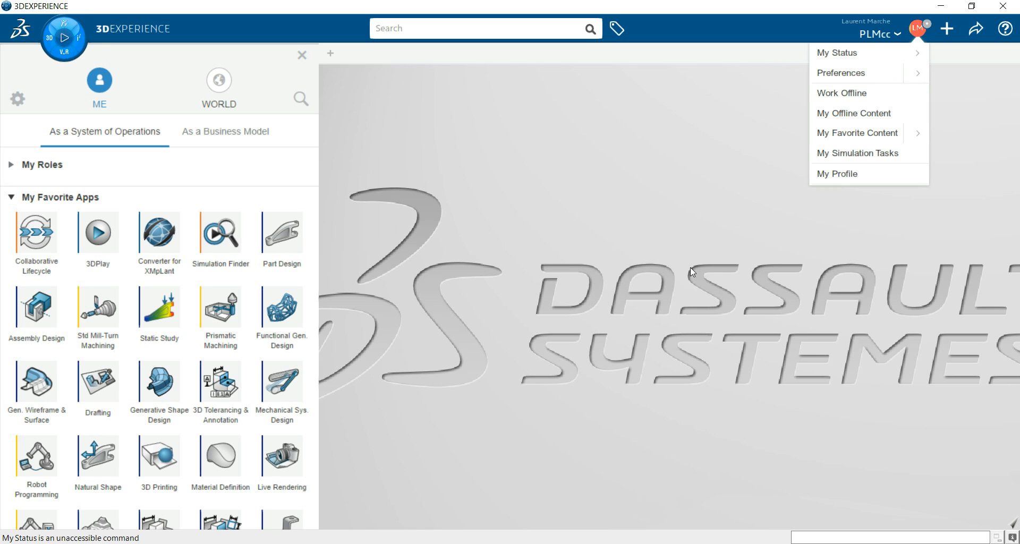
# Show the new-content menu, then the Share menu listing save, share, export and print.
pyautogui.click(948, 28)
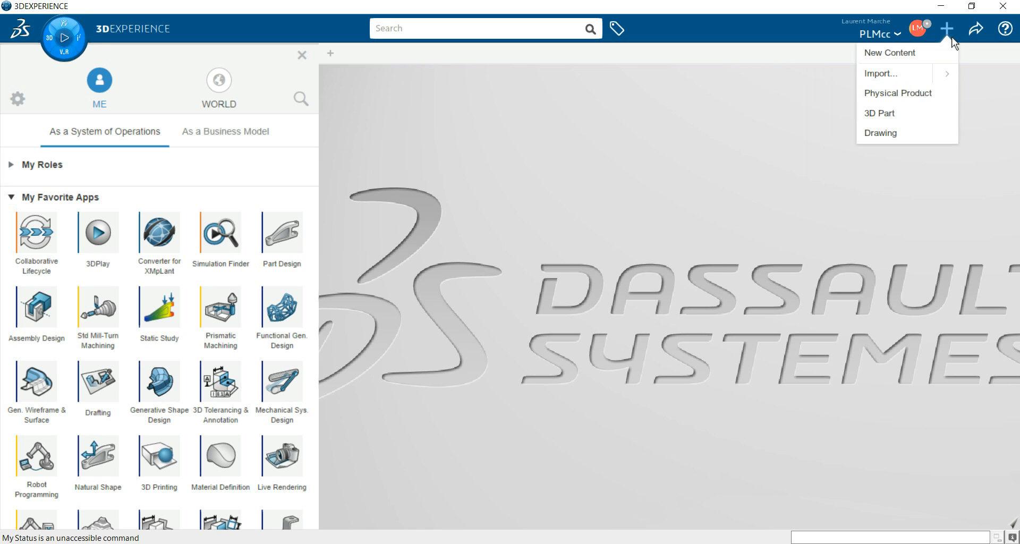
pyautogui.moveTo(892, 74)
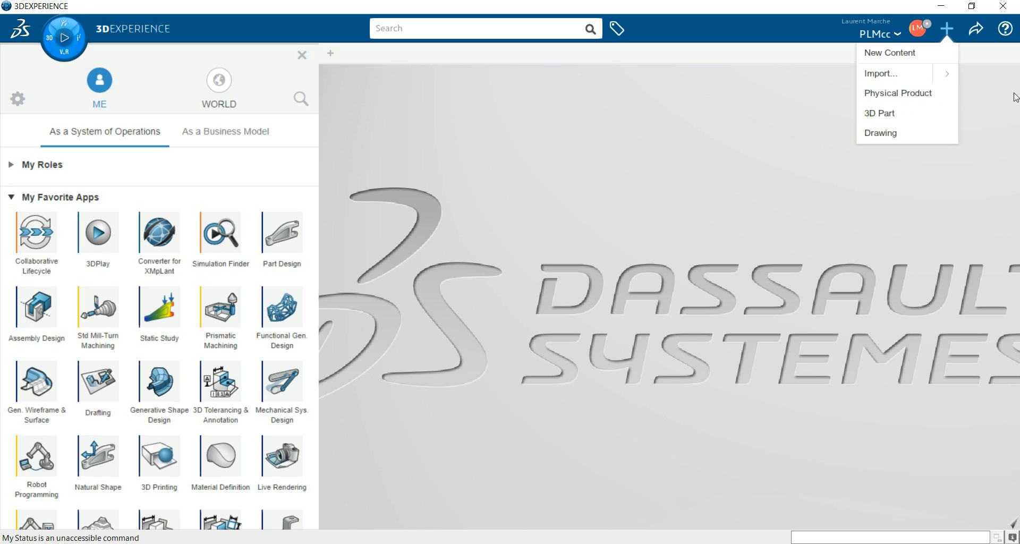
pyautogui.click(976, 29)
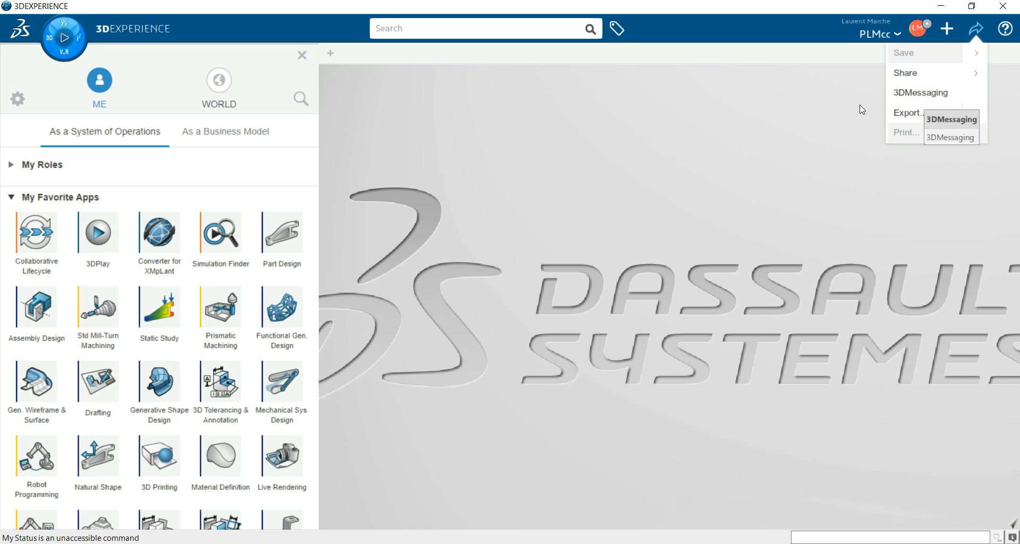
pyautogui.moveTo(910, 121)
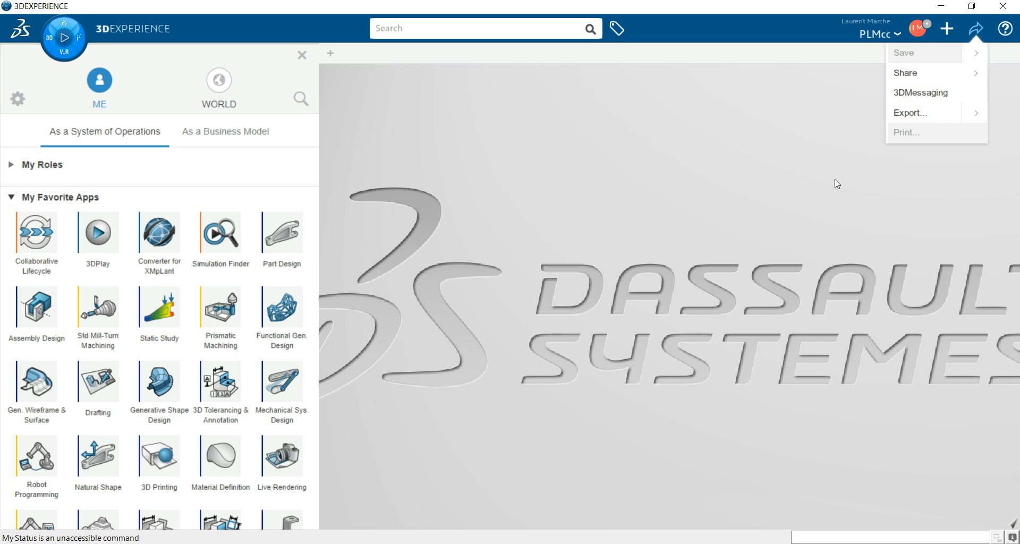
pyautogui.moveTo(967, 144)
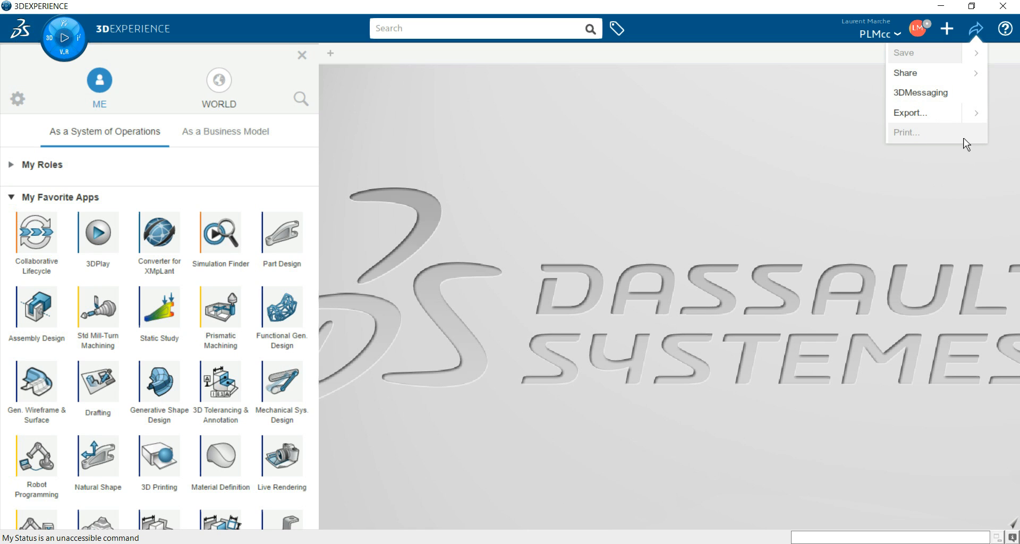
pyautogui.moveTo(1006, 31)
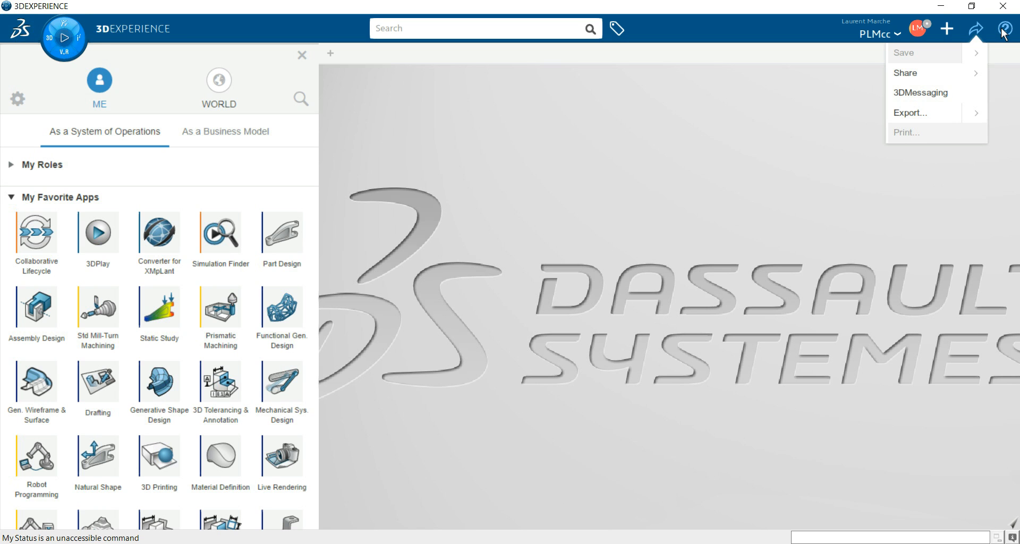
pyautogui.moveTo(323, 539)
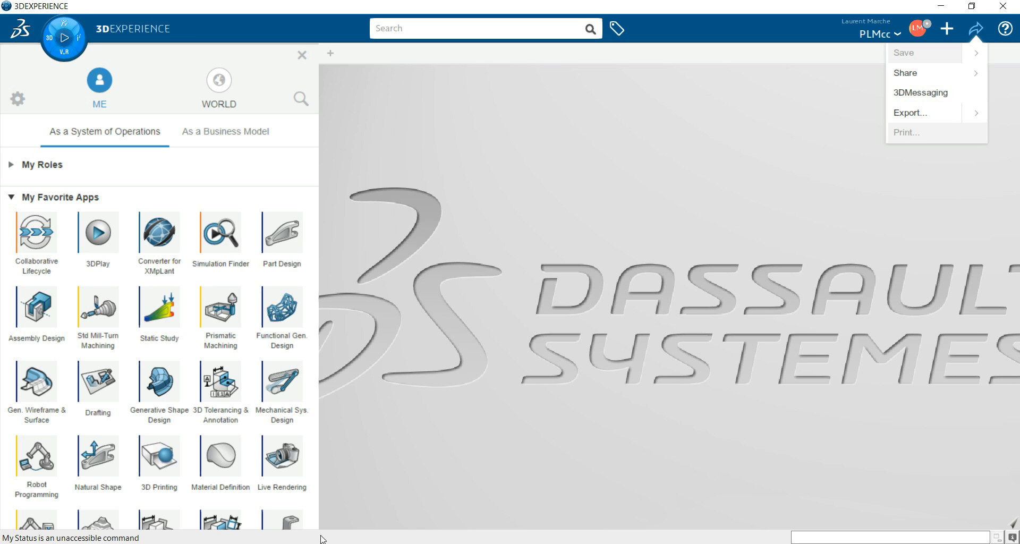
pyautogui.moveTo(541, 538)
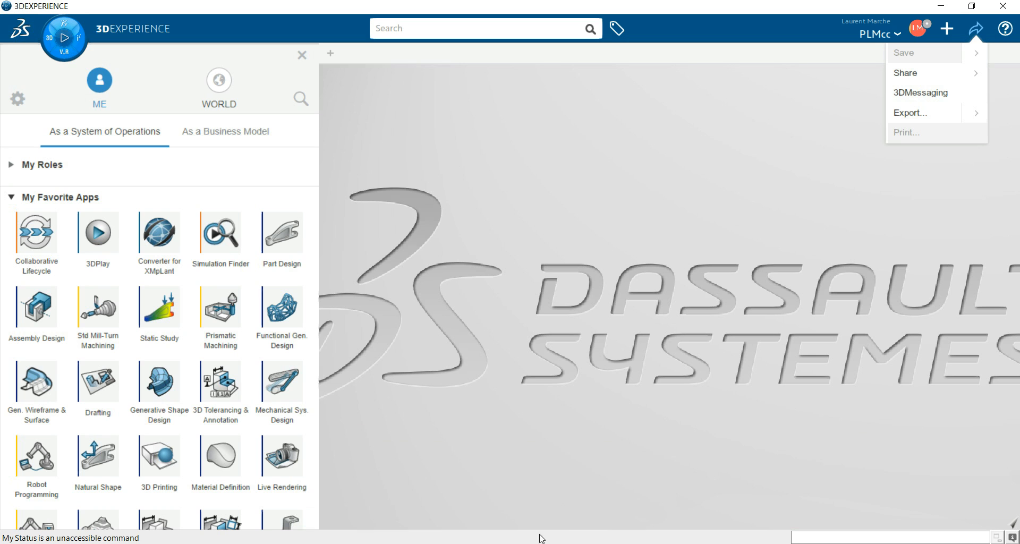
pyautogui.moveTo(557, 409)
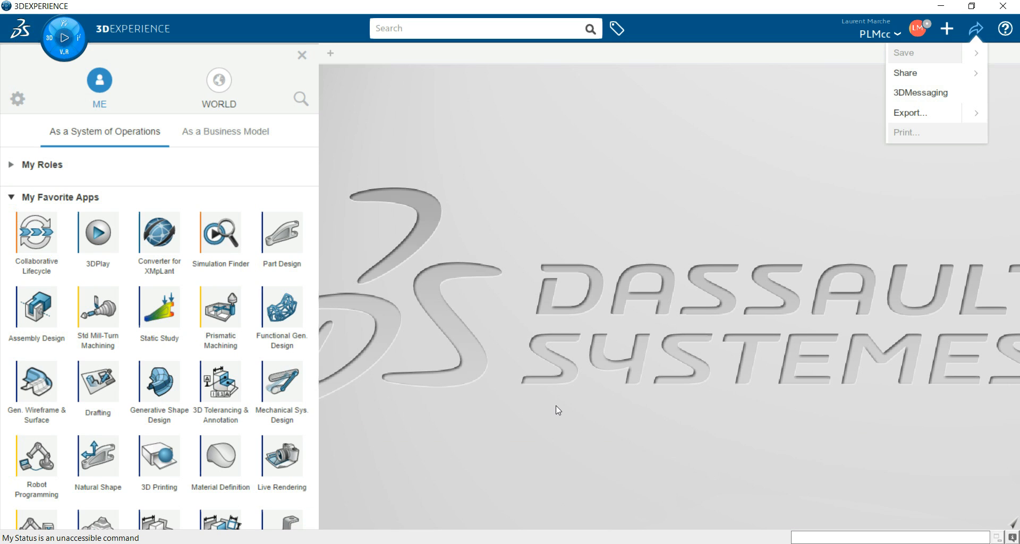
pyautogui.moveTo(538, 240)
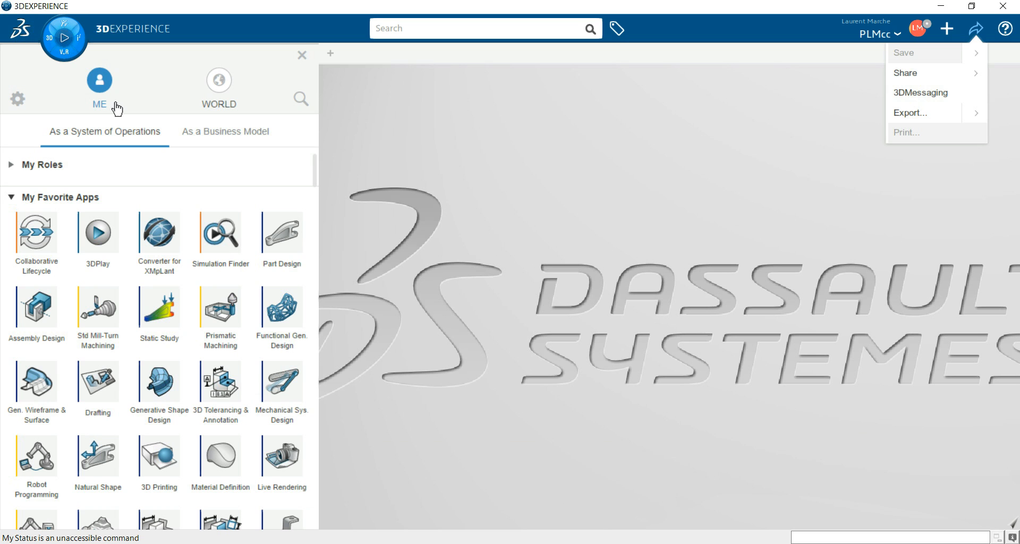
# Close the apps panel and create a new 3D Part, Physical Product00111682, via New Content.
pyautogui.click(300, 55)
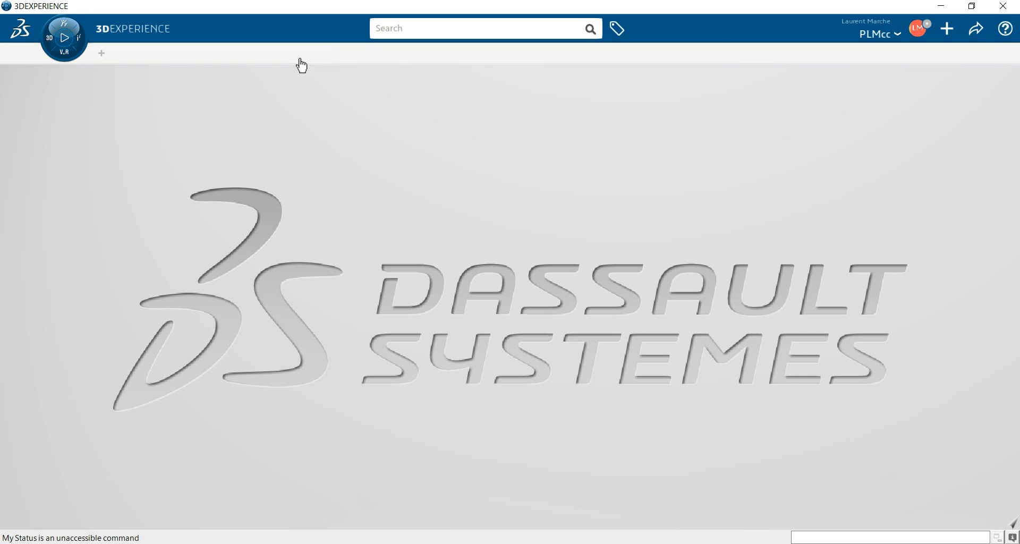
pyautogui.moveTo(955, 32)
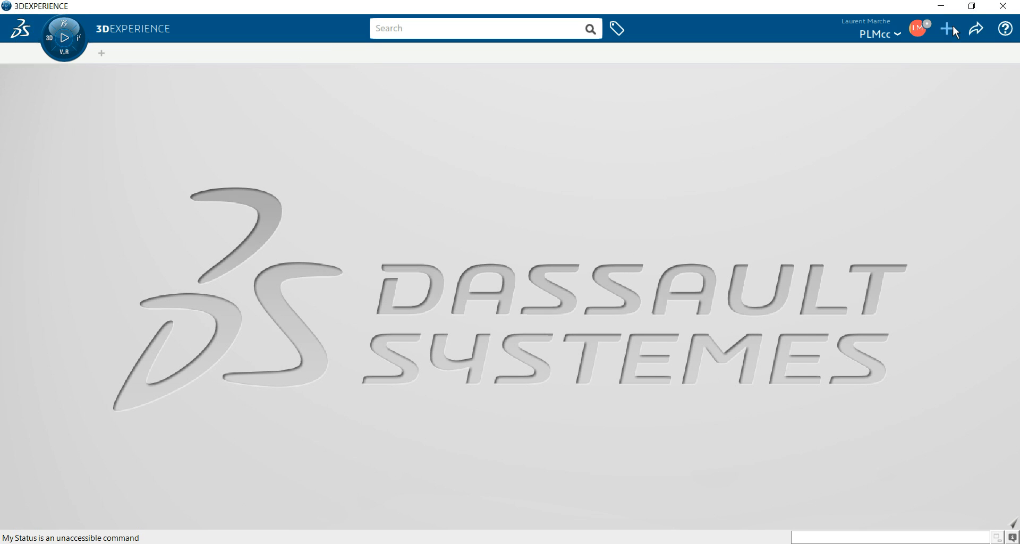
pyautogui.click(948, 29)
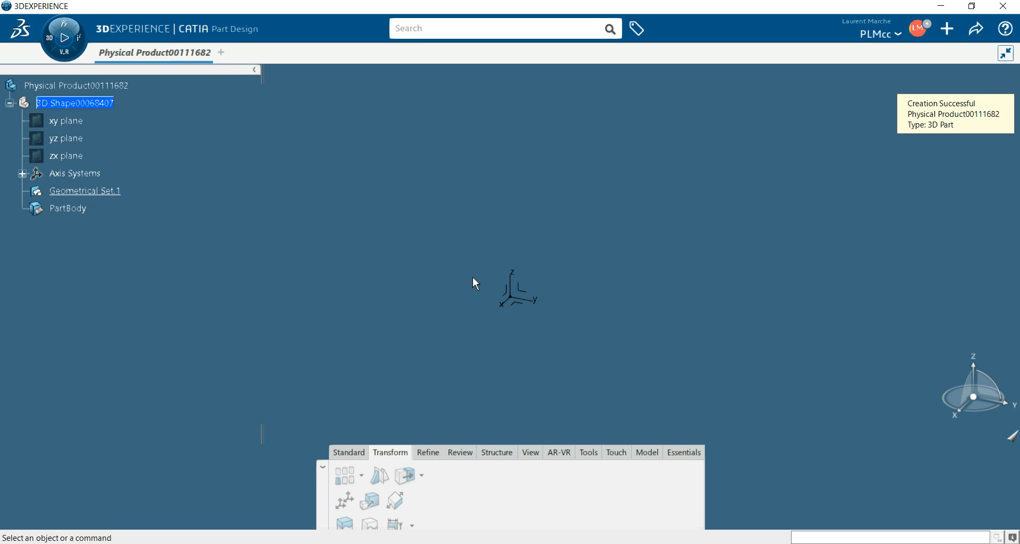
pyautogui.moveTo(132, 44)
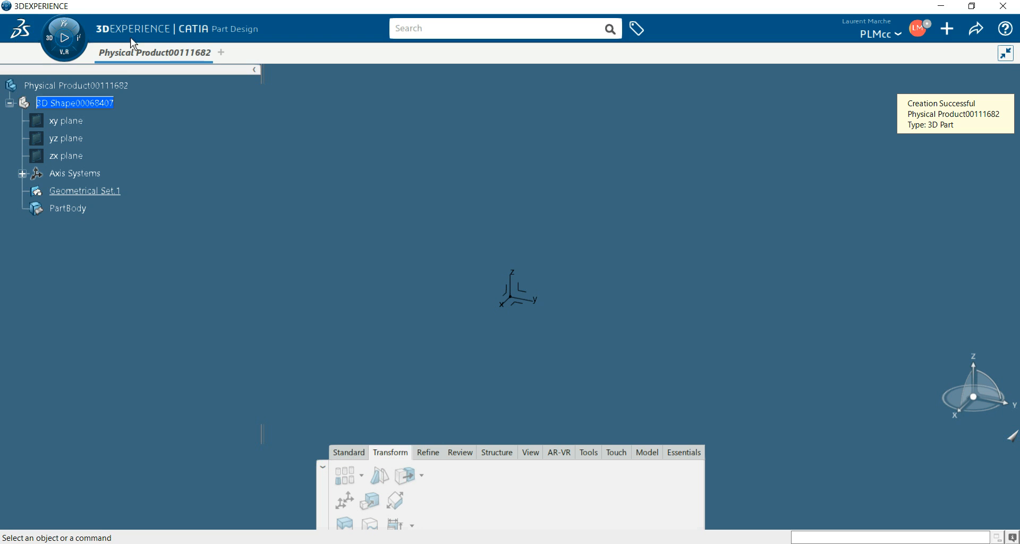
# Create another new 3D Part, Physical Product00111683, in its own tab.
pyautogui.click(63, 38)
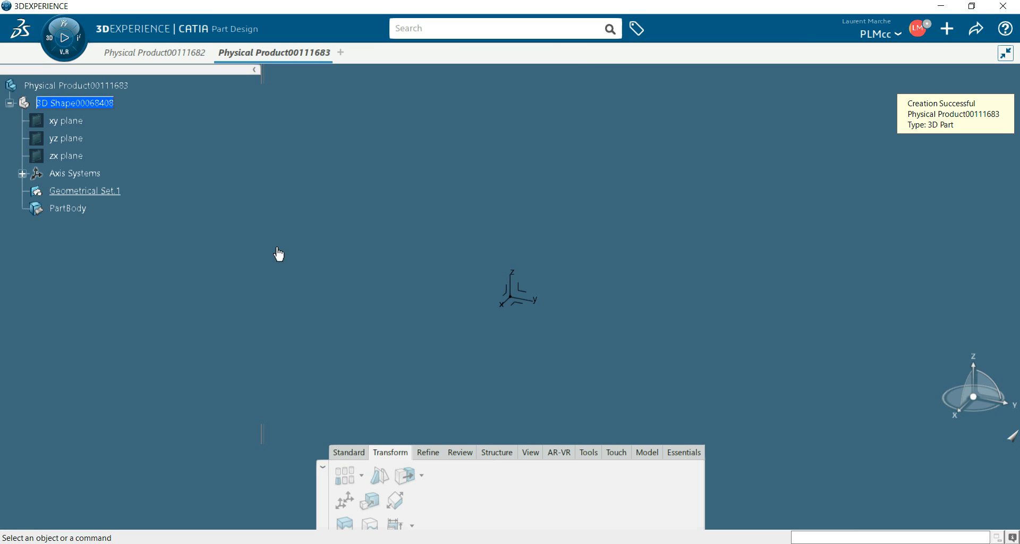
pyautogui.moveTo(214, 43)
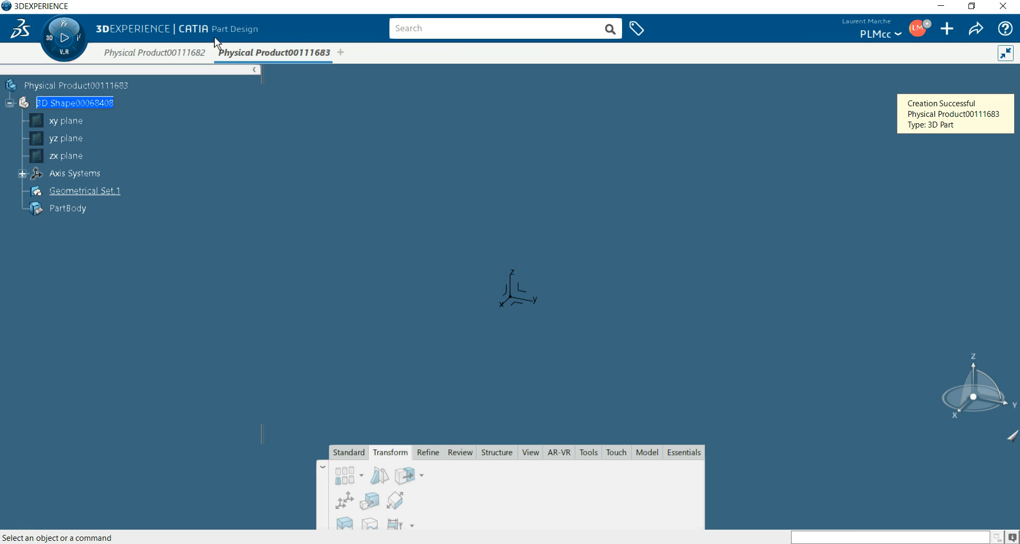
pyautogui.moveTo(229, 20)
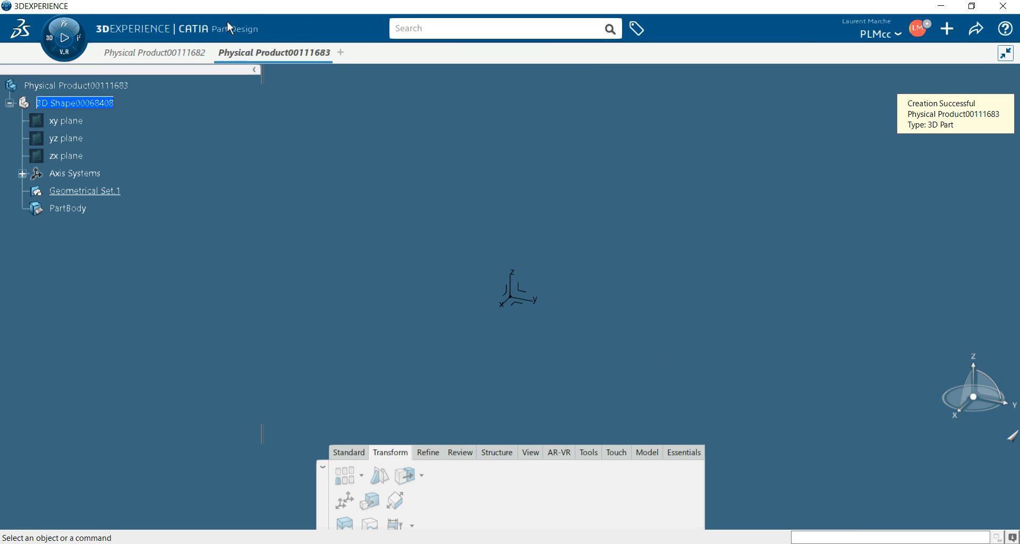
pyautogui.moveTo(264, 48)
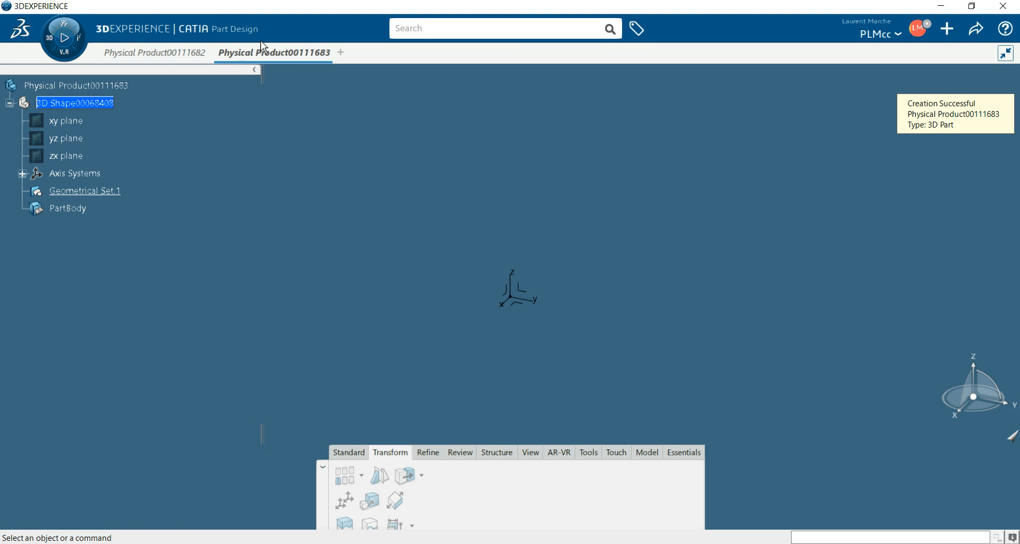
pyautogui.moveTo(79, 88)
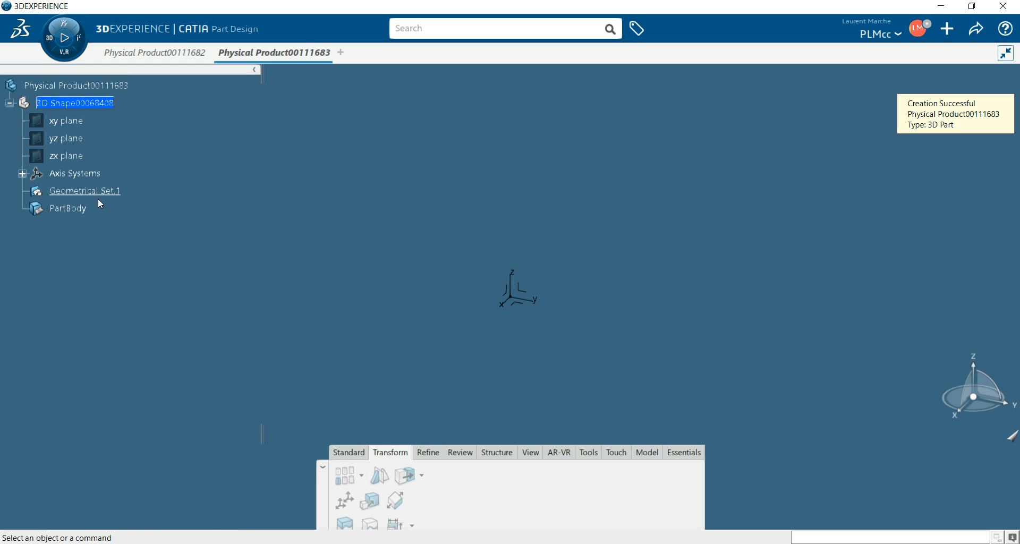
pyautogui.moveTo(101, 241)
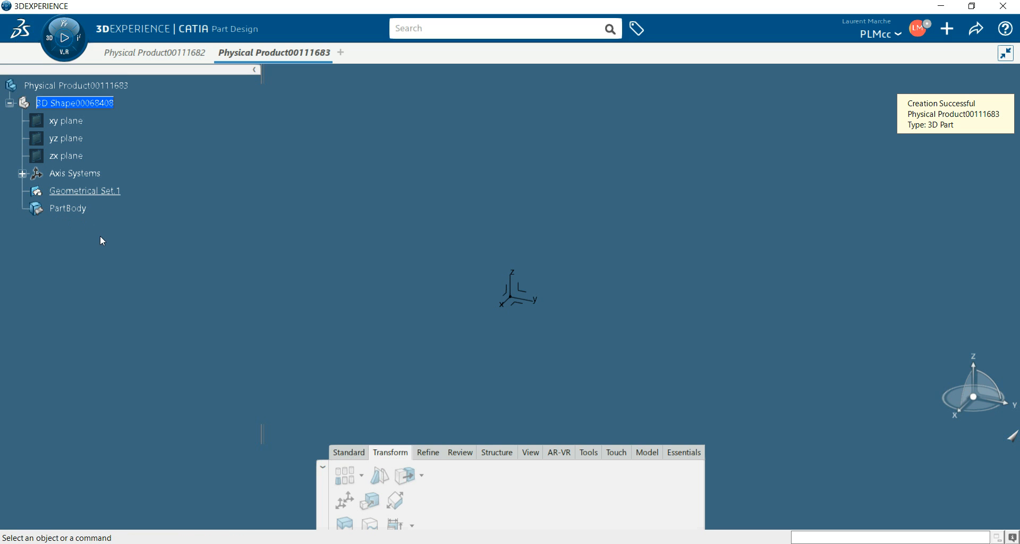
pyautogui.moveTo(154, 412)
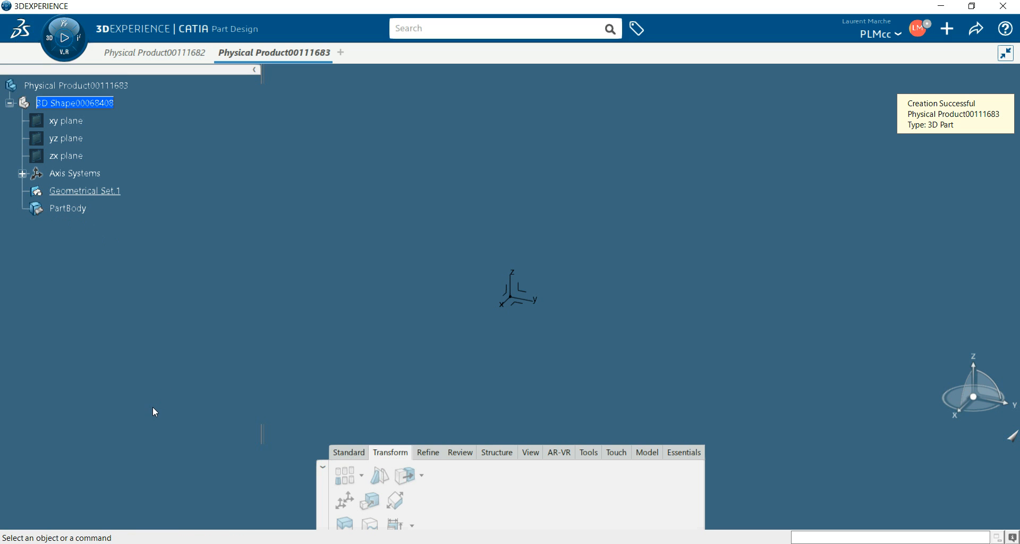
pyautogui.moveTo(168, 413)
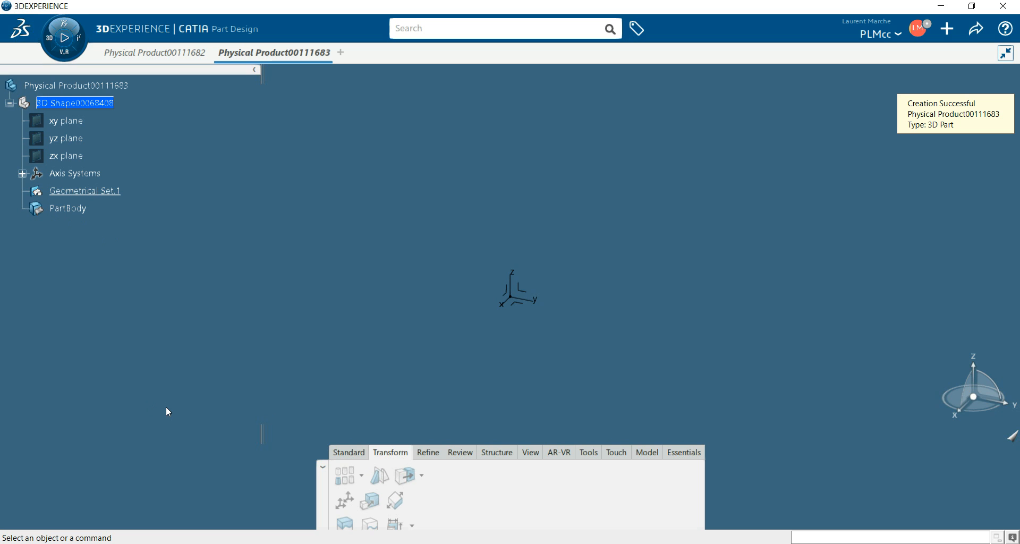
pyautogui.moveTo(94, 535)
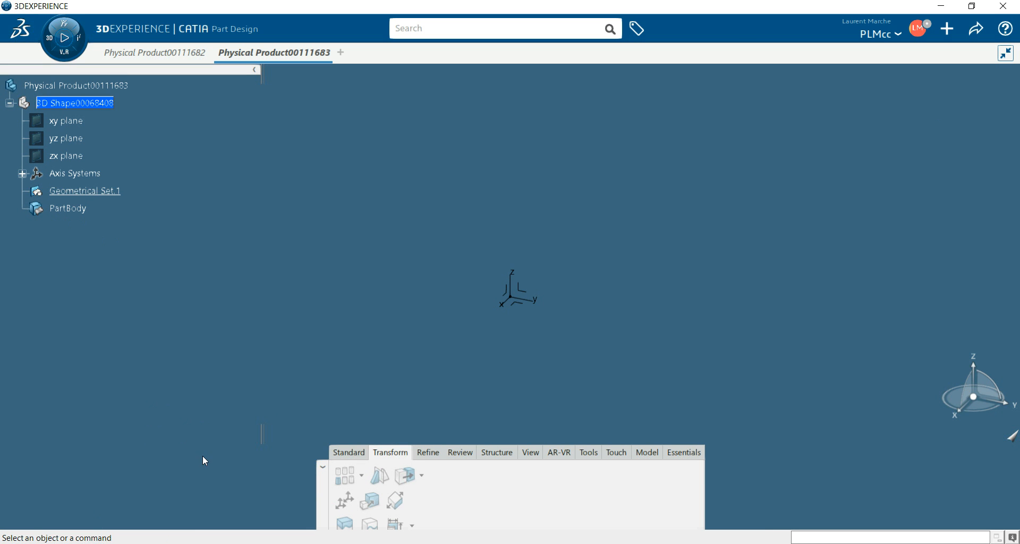
pyautogui.moveTo(173, 404)
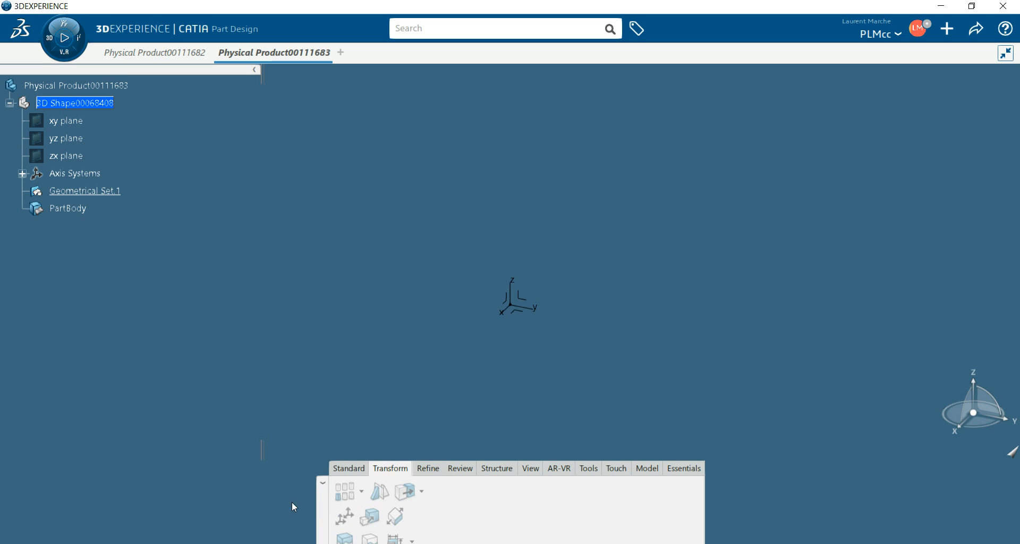
pyautogui.moveTo(132, 415)
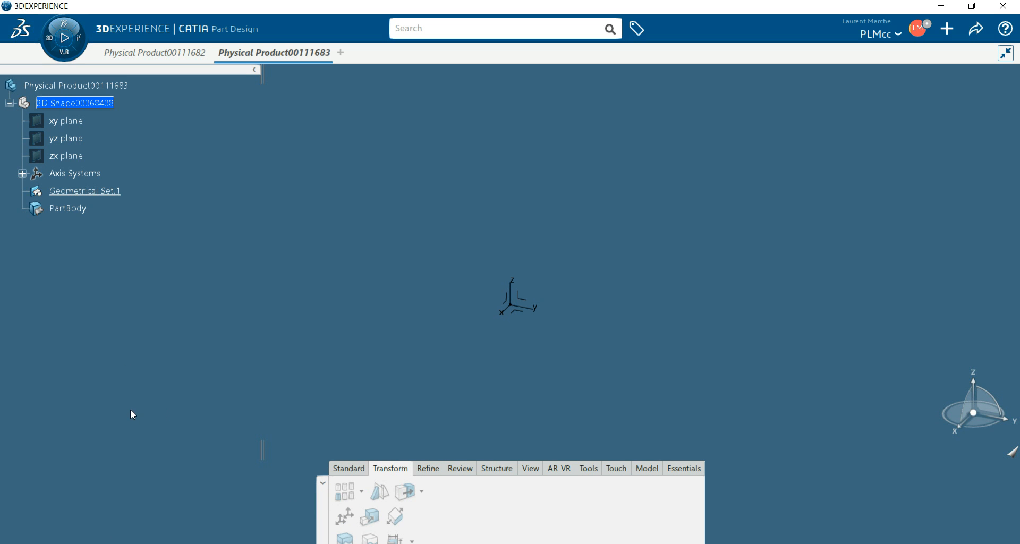
pyautogui.rightClick(132, 415)
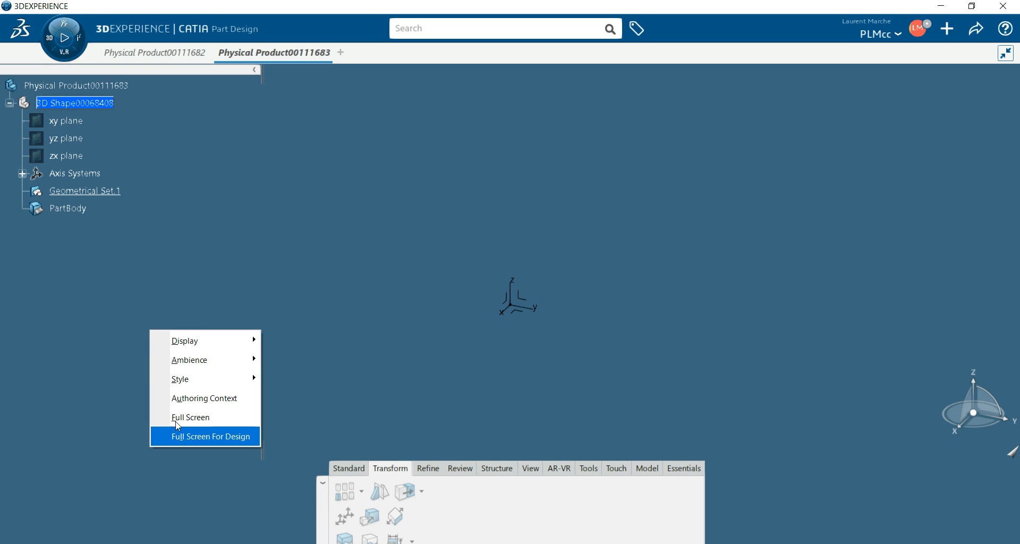
pyautogui.moveTo(202, 341)
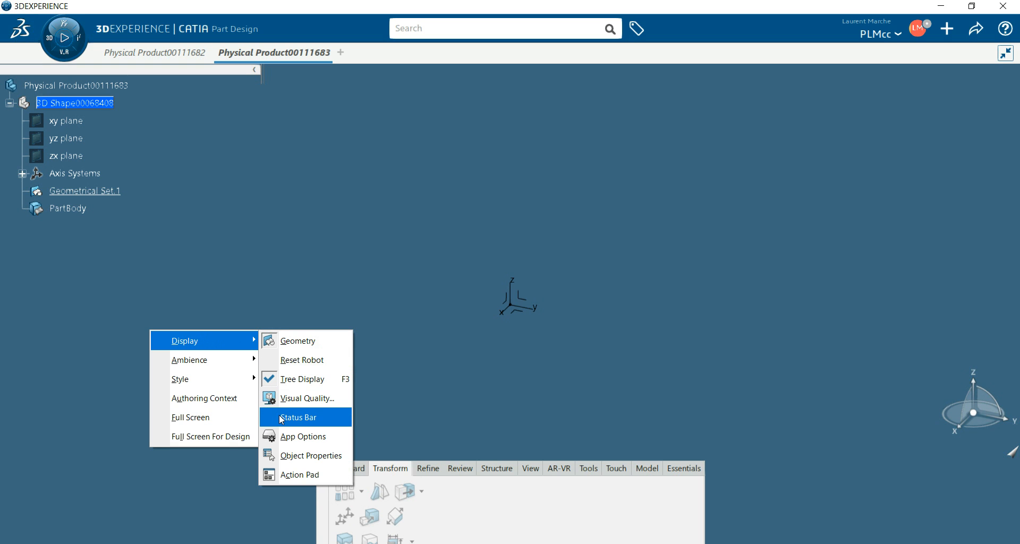
pyautogui.click(298, 418)
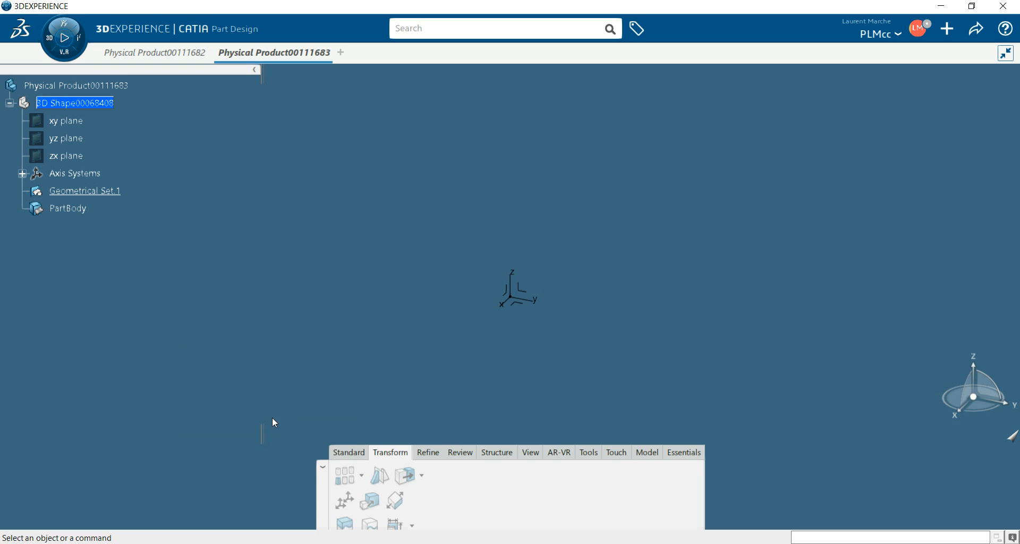
pyautogui.moveTo(556, 427)
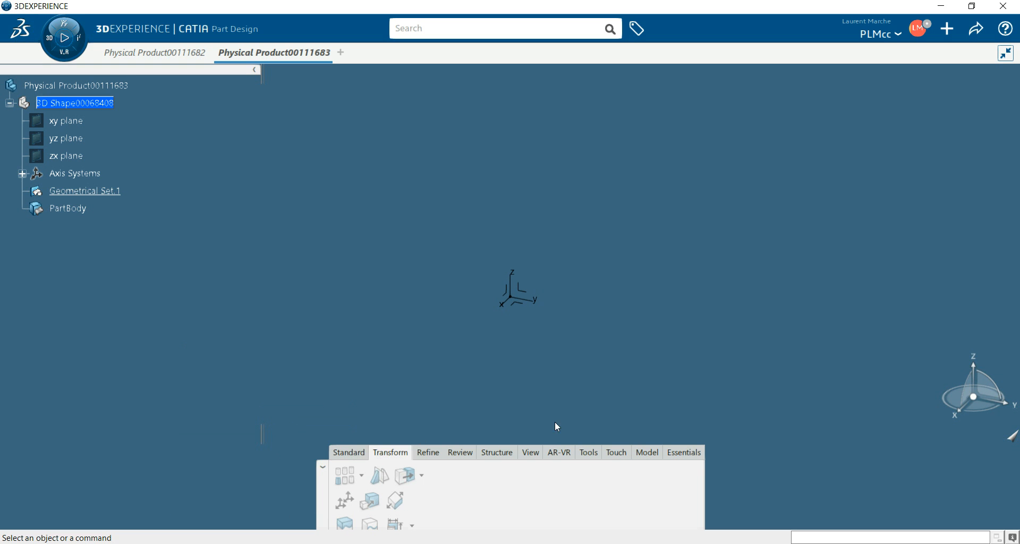
pyautogui.moveTo(759, 402)
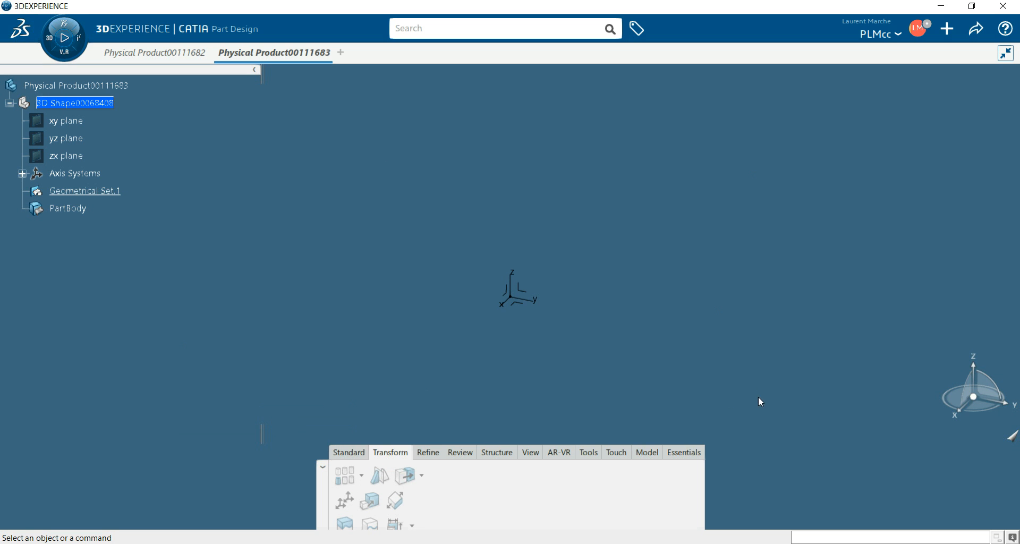
pyautogui.moveTo(410, 331)
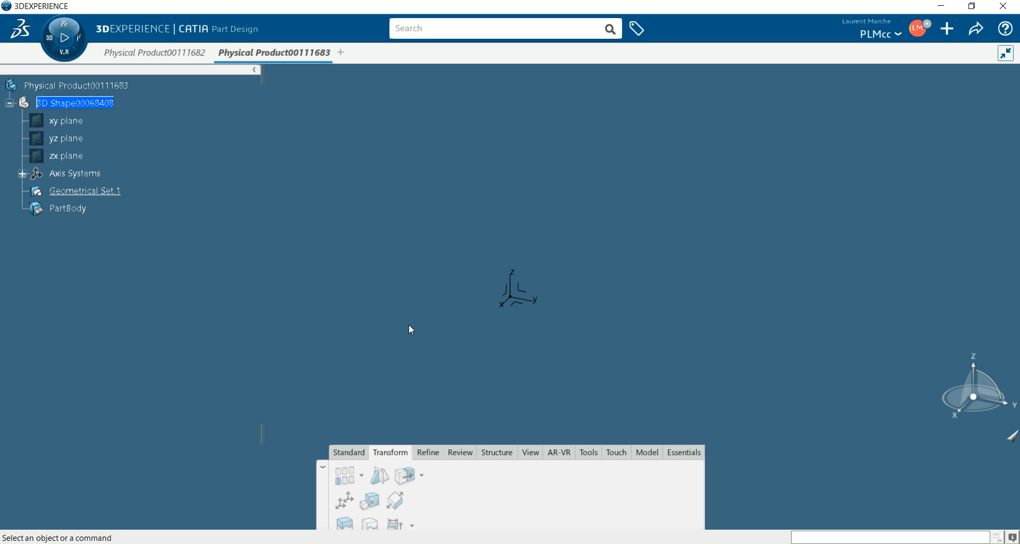
pyautogui.moveTo(551, 355)
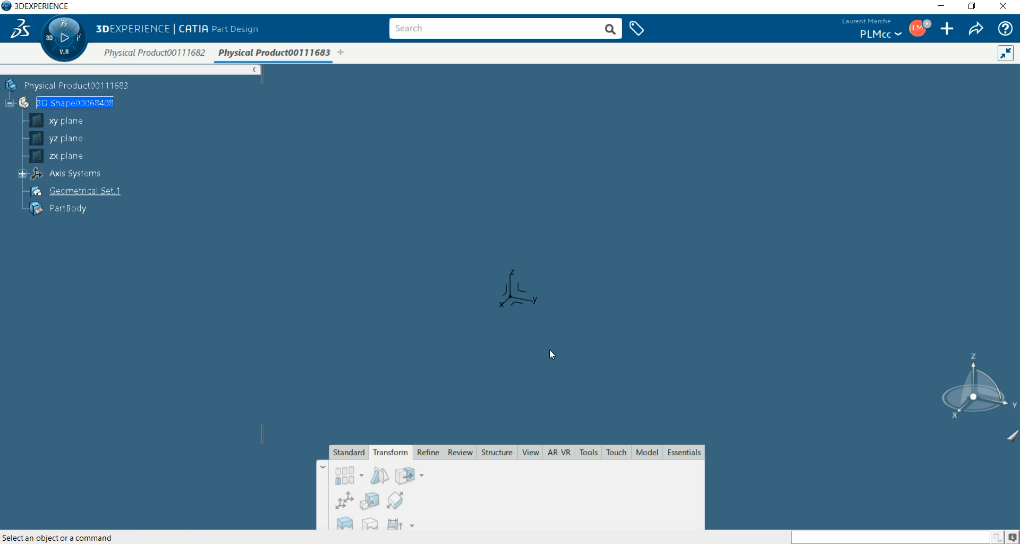
pyautogui.moveTo(346, 464)
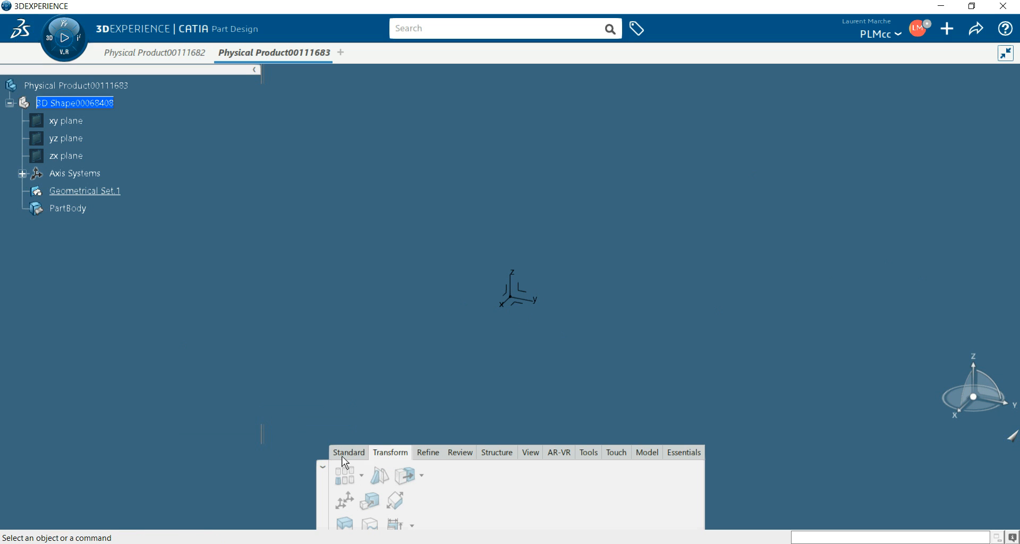
pyautogui.moveTo(687, 461)
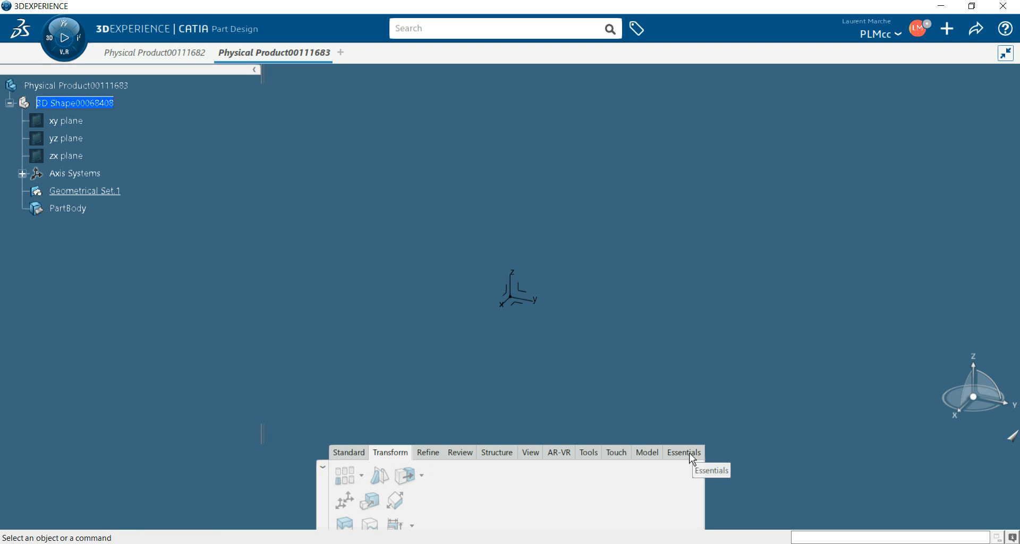
# Switch the action bar through Standard, Refine and Review command sections.
pyautogui.click(348, 453)
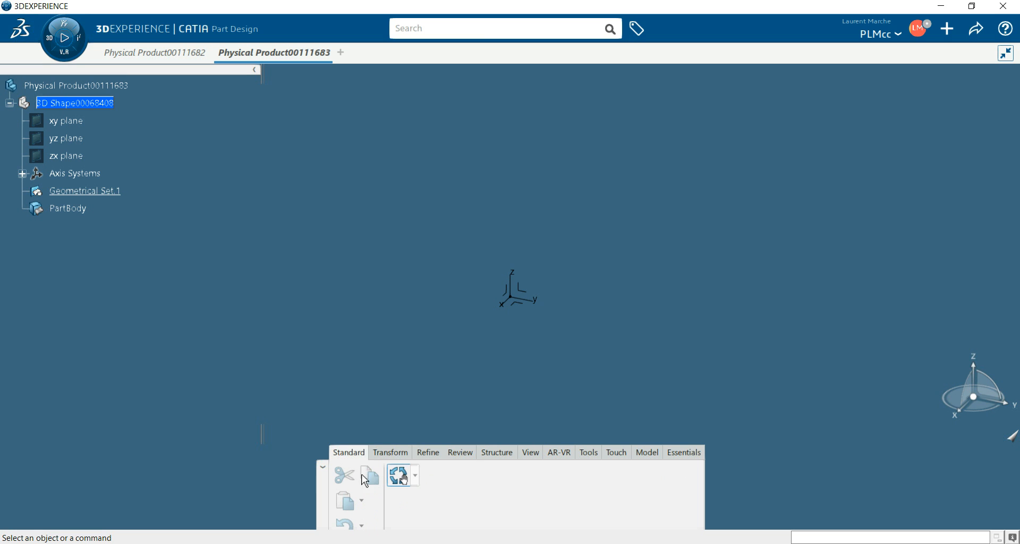
pyautogui.click(427, 453)
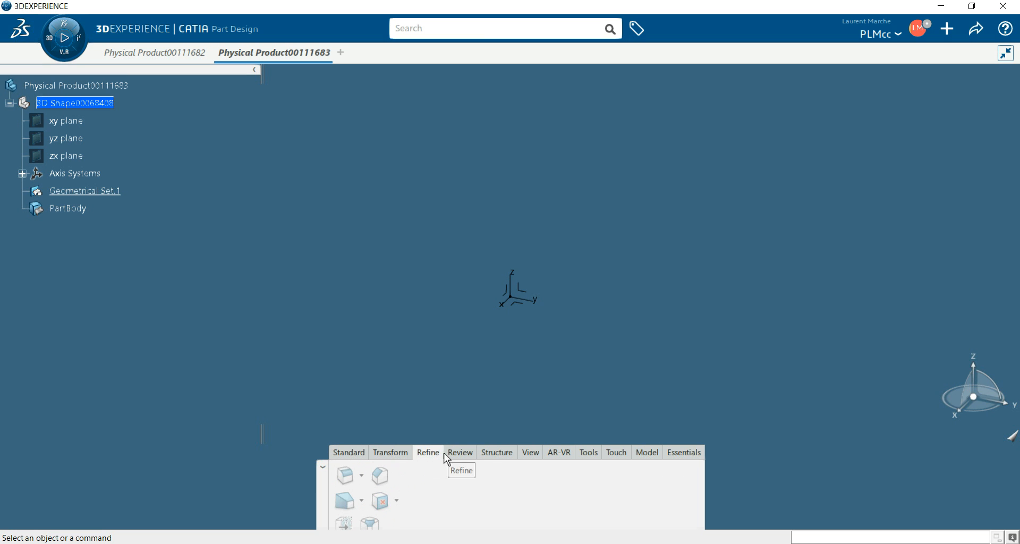
pyautogui.click(460, 453)
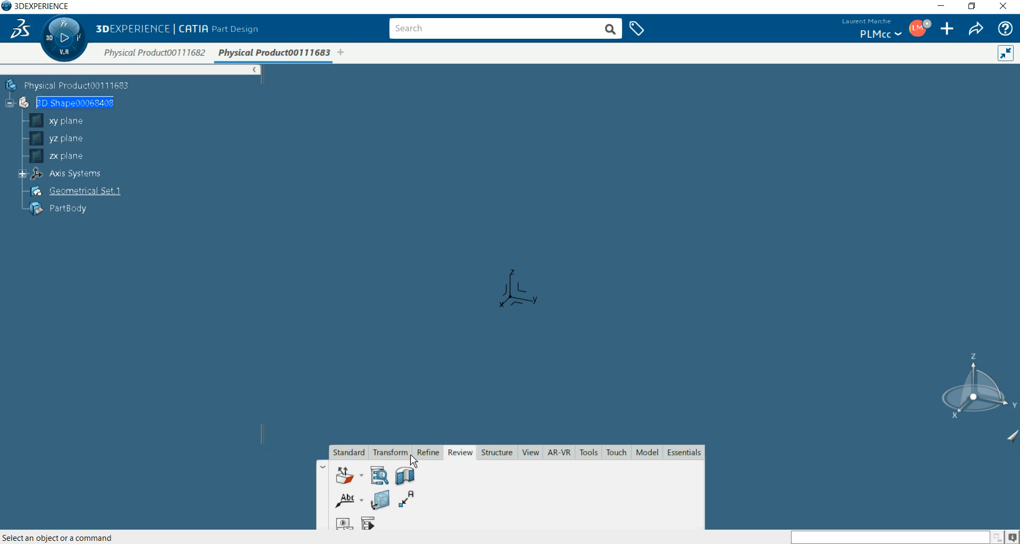
# Select the yz plane and start Sketch.1 on it from the context toolbar.
pyautogui.click(519, 290)
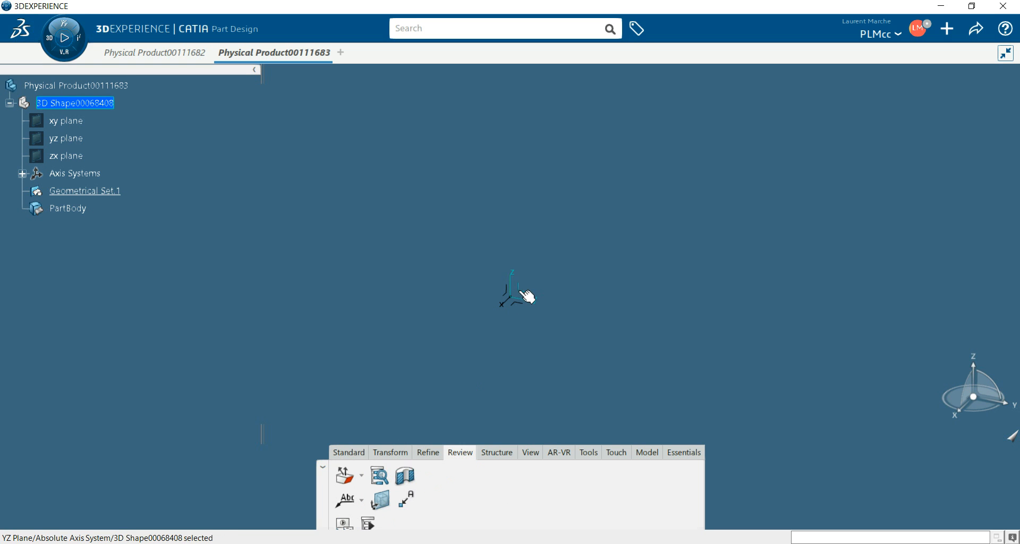
pyautogui.moveTo(611, 245)
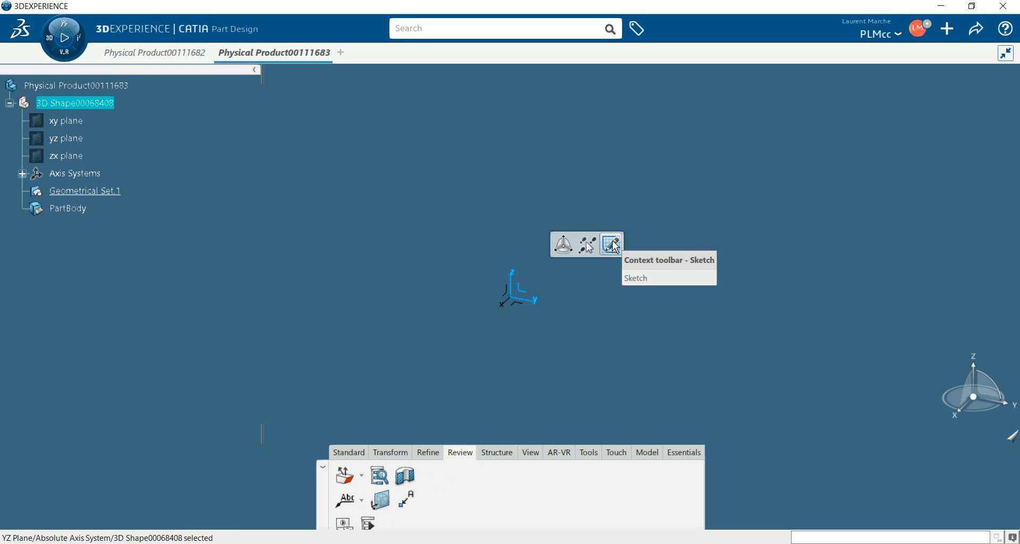
pyautogui.click(611, 245)
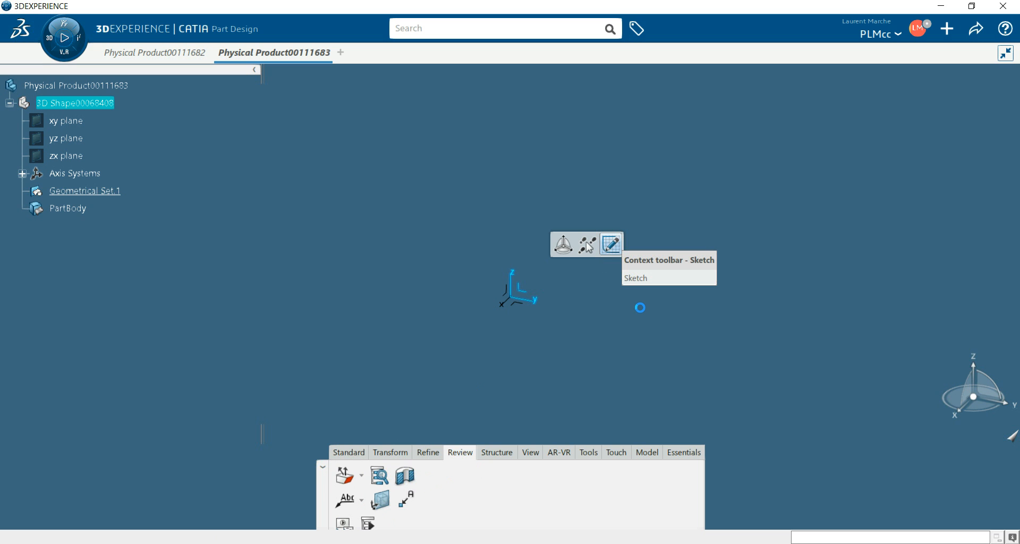
pyautogui.click(612, 245)
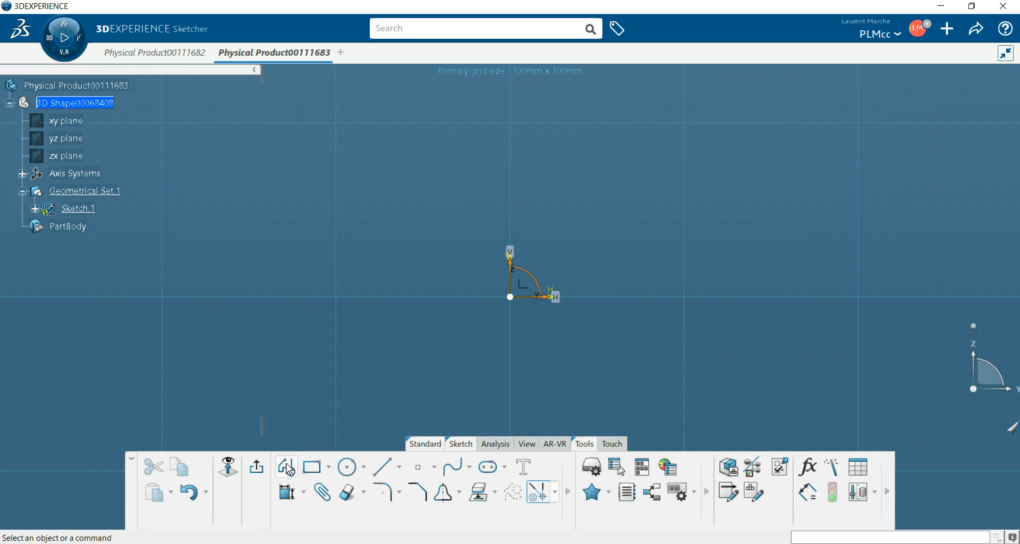
pyautogui.moveTo(495, 451)
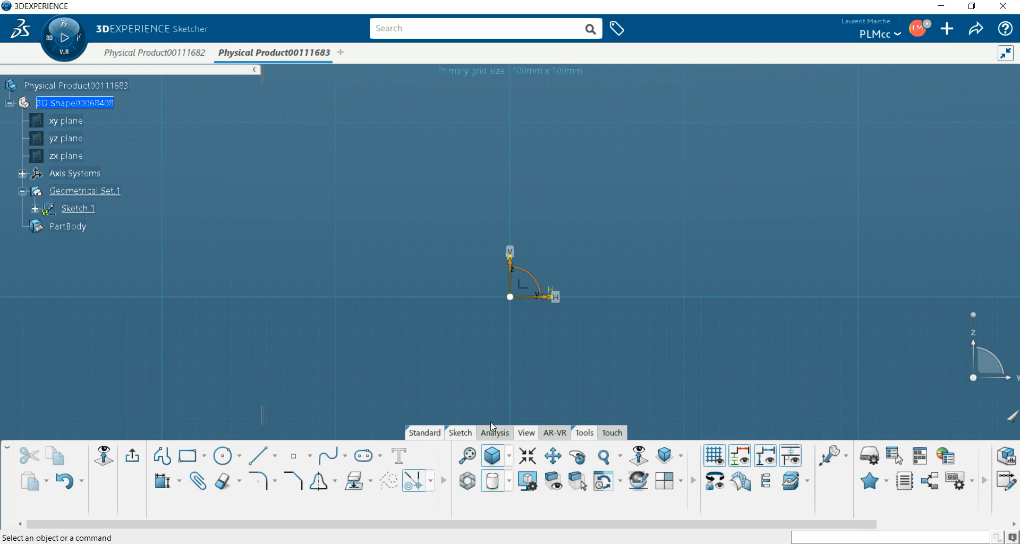
pyautogui.moveTo(597, 376)
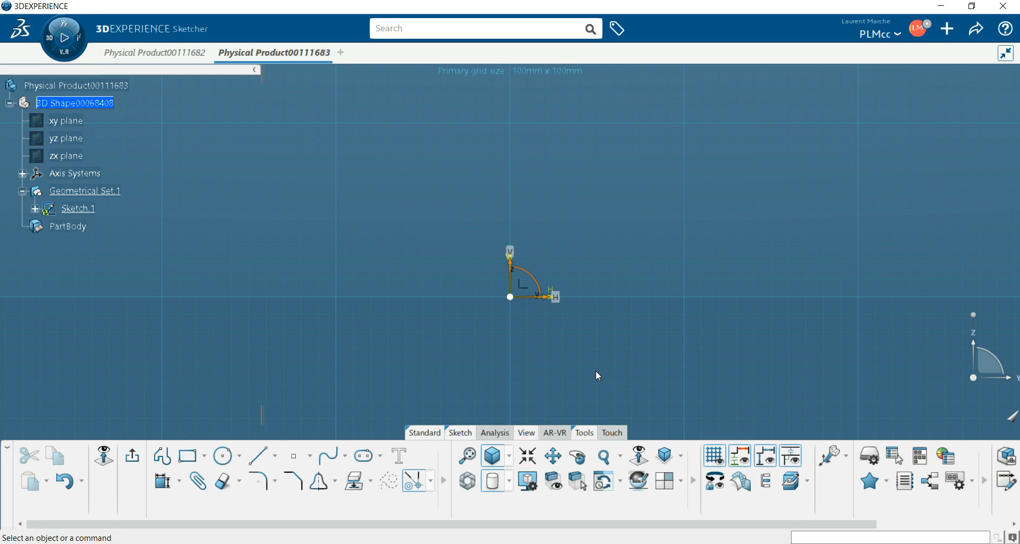
pyautogui.moveTo(112, 91)
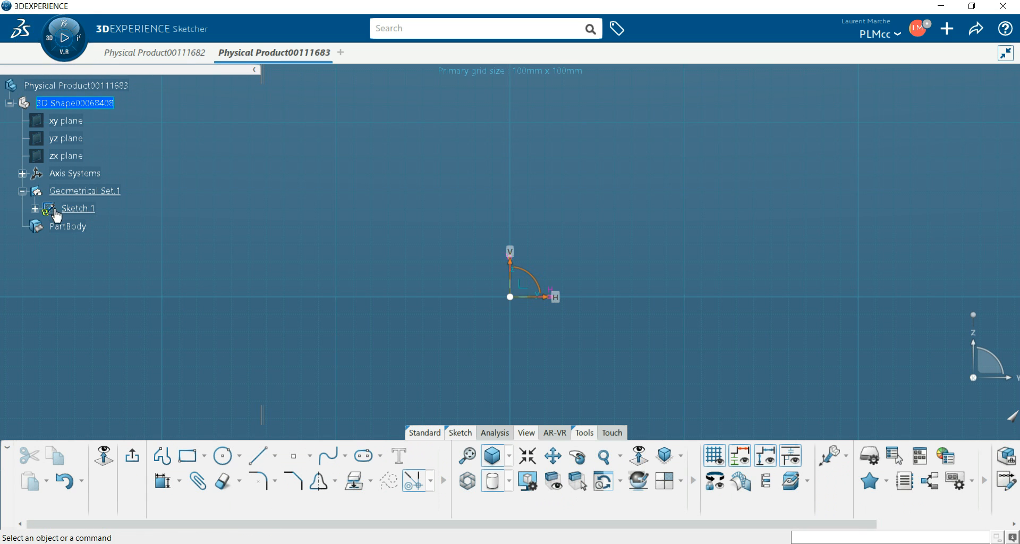
pyautogui.moveTo(78, 209)
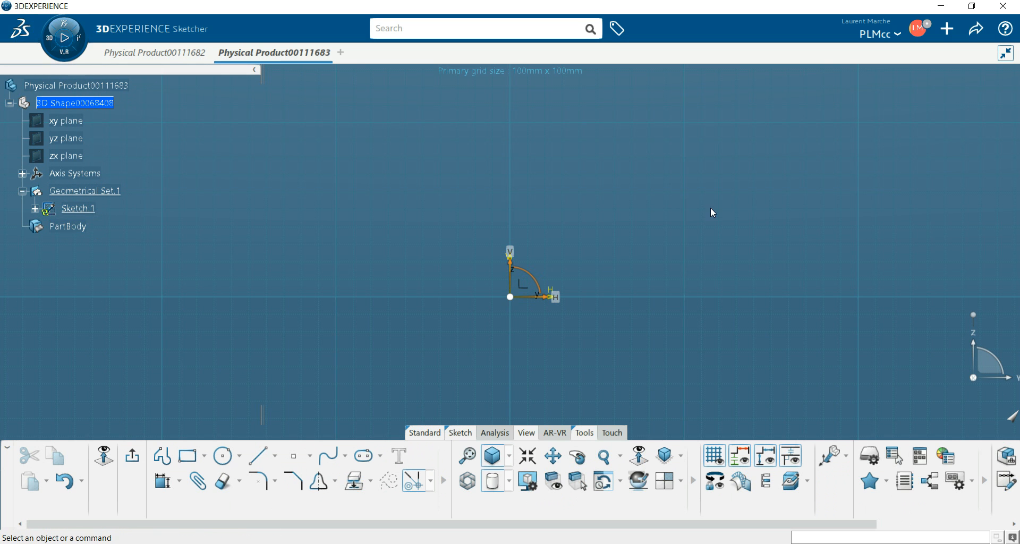
# Reach Preferences from the profile menu, showing 3DEXPERIENCE Platform Common > Modeling.
pyautogui.click(918, 28)
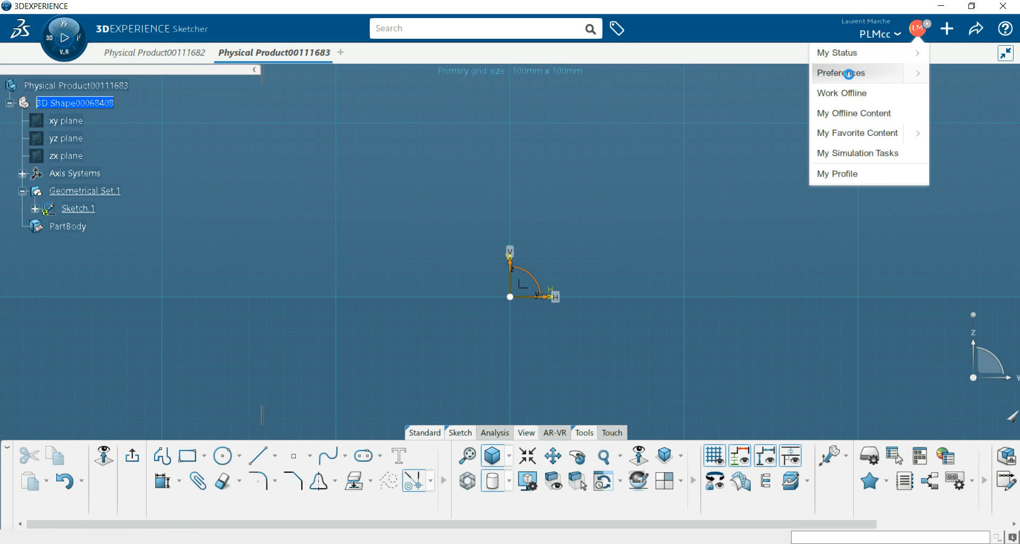
pyautogui.click(841, 73)
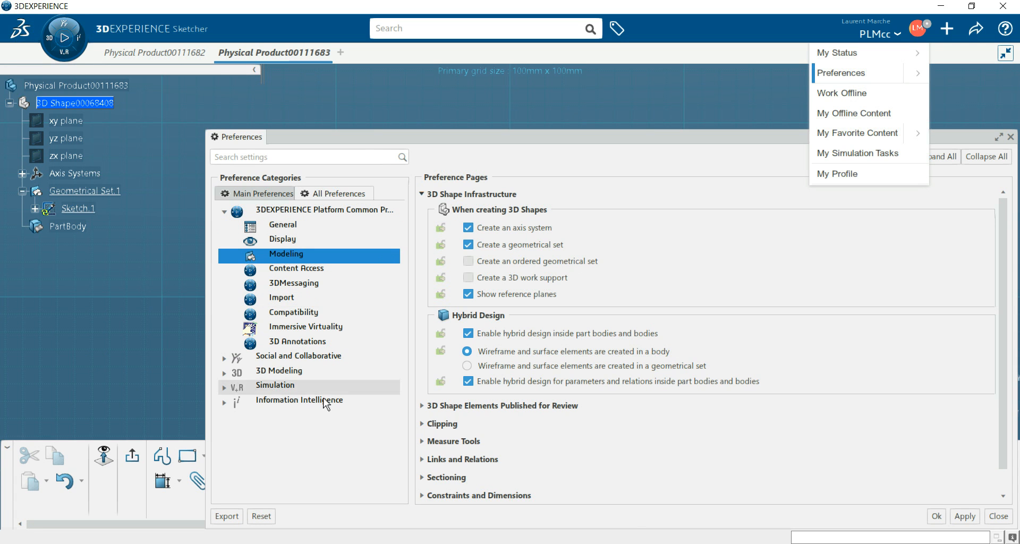
pyautogui.click(683, 136)
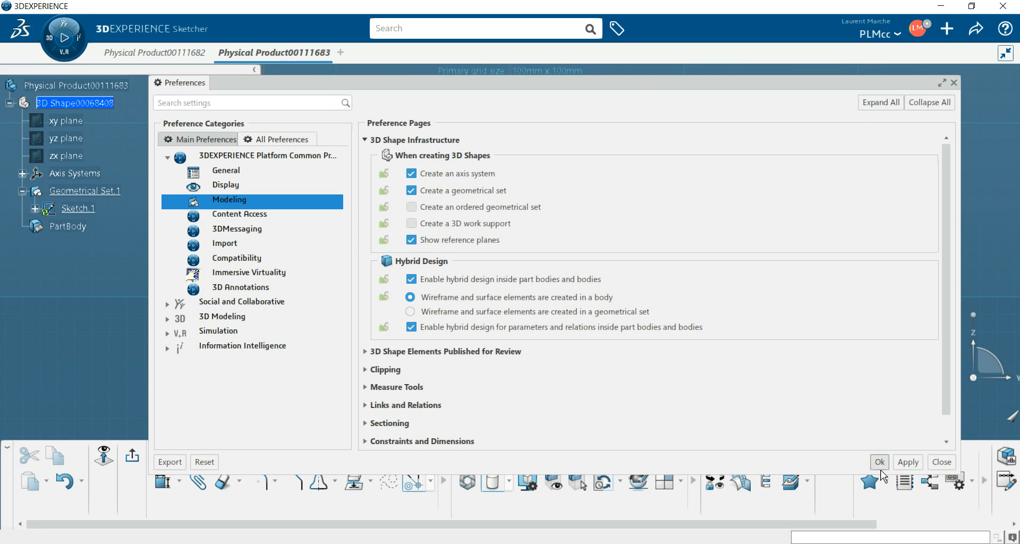
pyautogui.moveTo(942, 467)
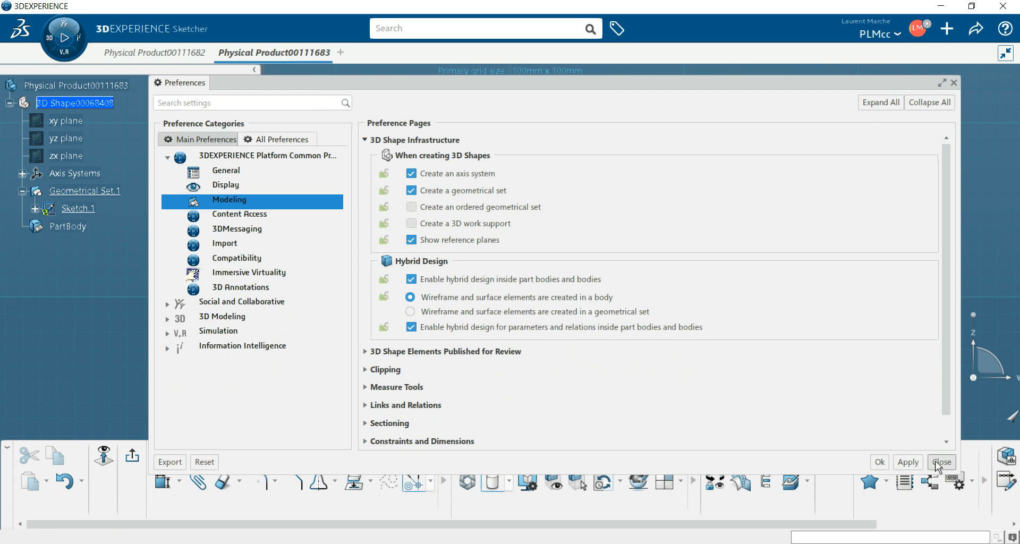
# Close Preferences unchanged and return to Sketch.1 in the Sketcher.
pyautogui.click(942, 463)
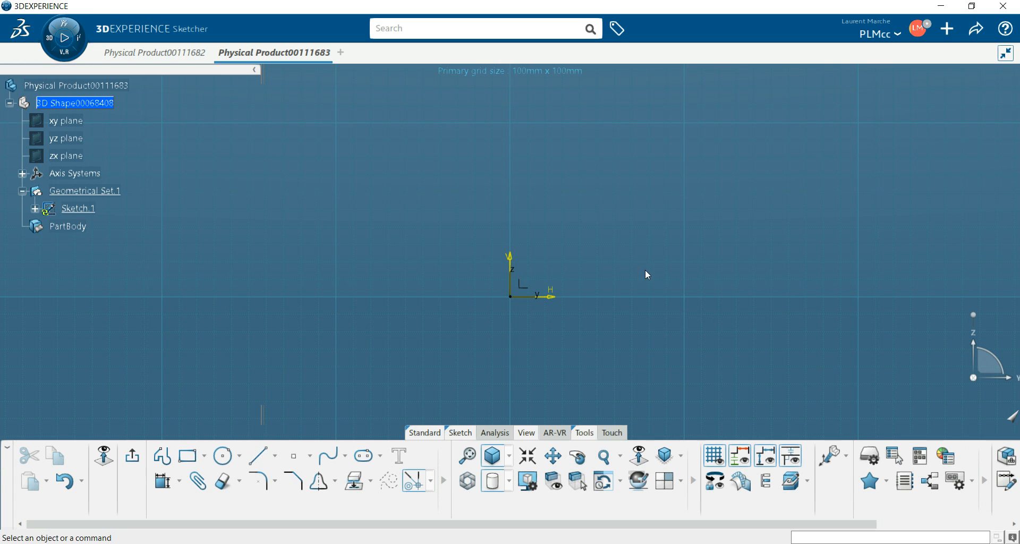
pyautogui.moveTo(659, 285)
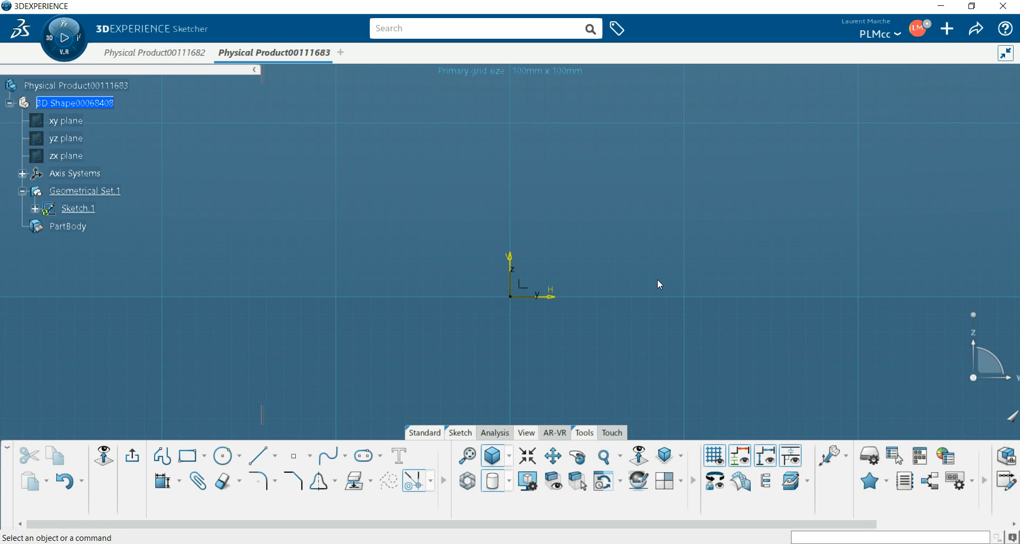
pyautogui.moveTo(763, 348)
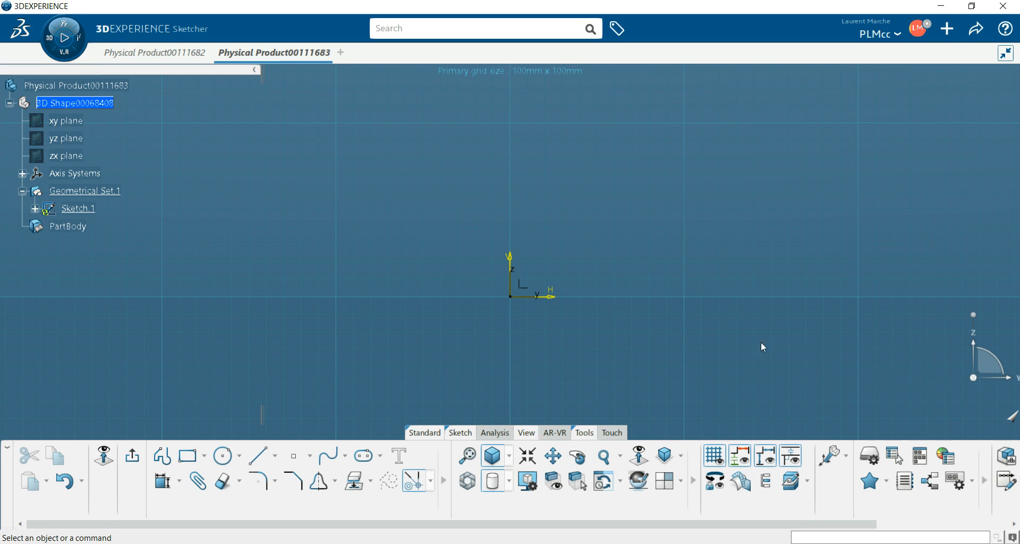